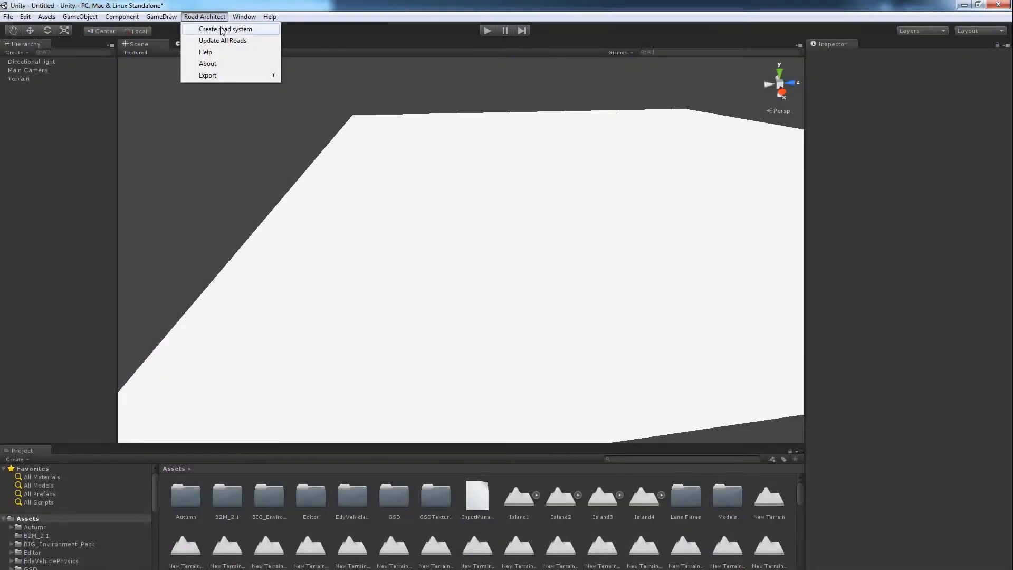
# Step: Create a Road Architect road system and select Road1 to start placing nodes
pyautogui.click(224, 29)
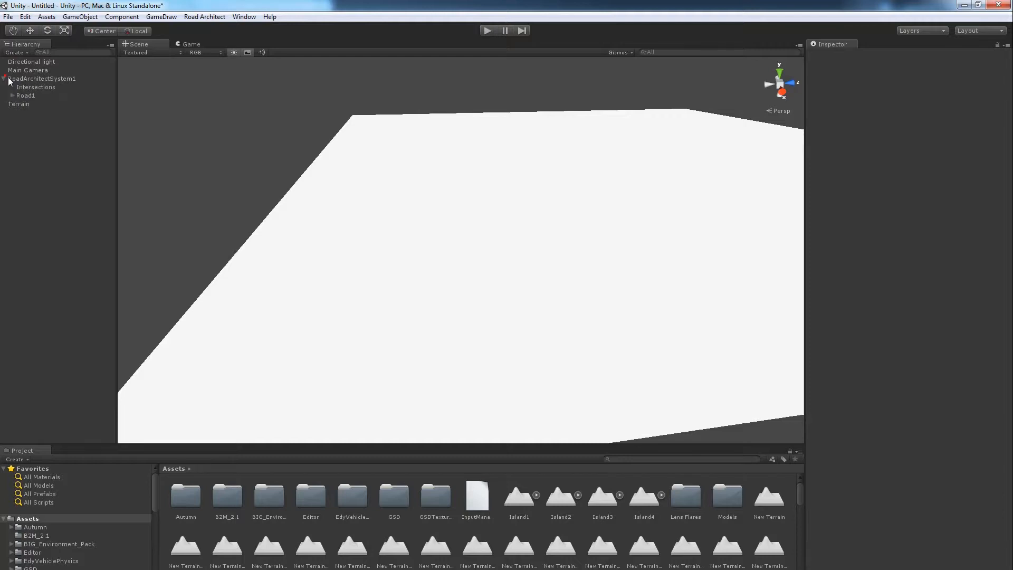
pyautogui.click(25, 95)
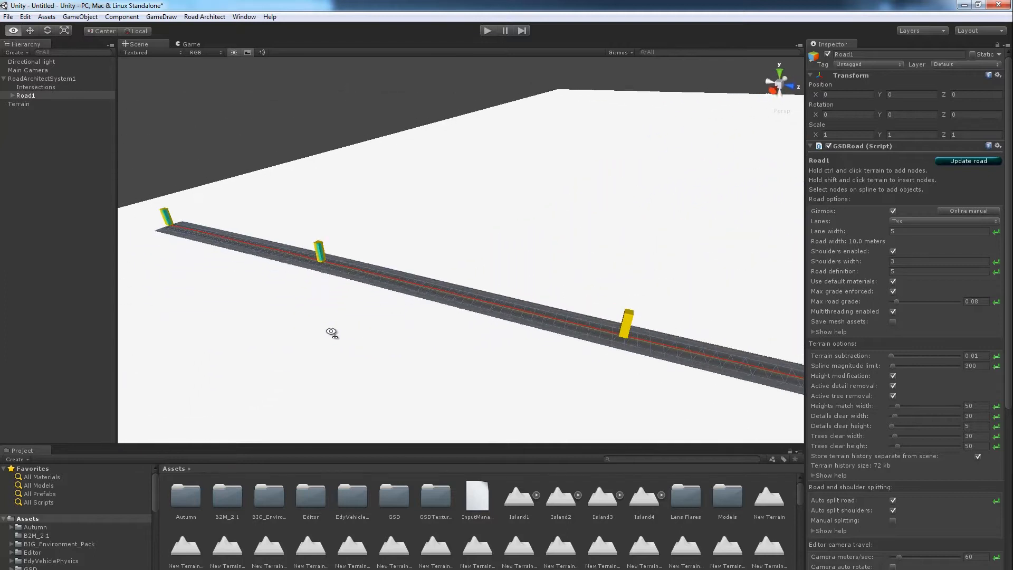
# Step: Step through Node1–Node4 of Road1 and return to Node2 to read its height
pyautogui.click(304, 252)
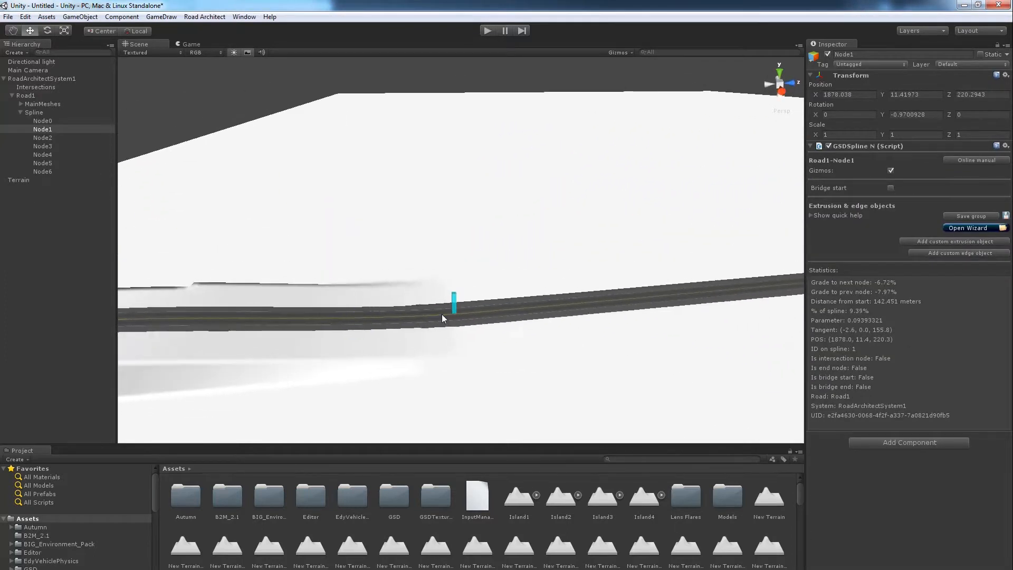
pyautogui.click(42, 137)
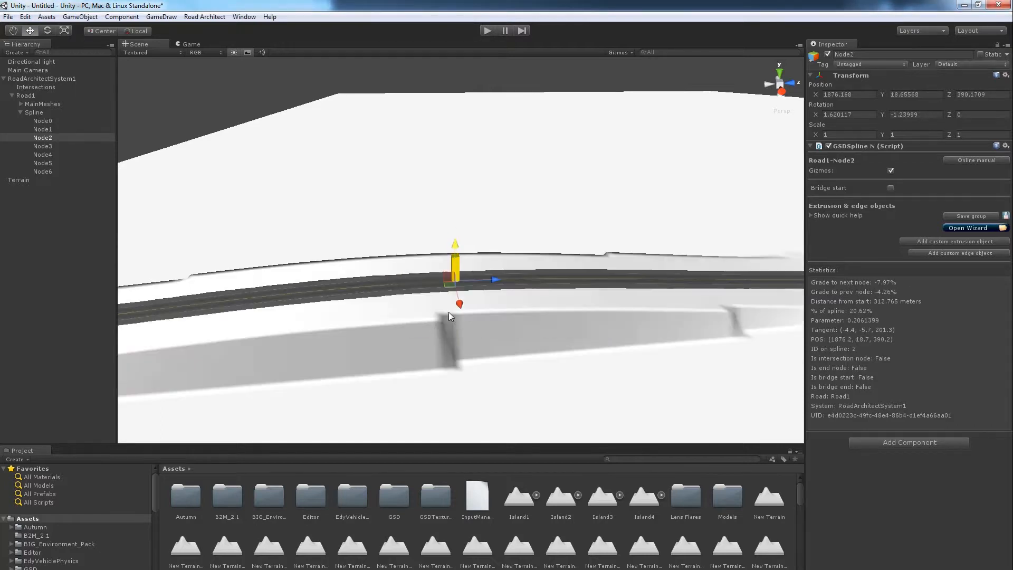
pyautogui.click(42, 146)
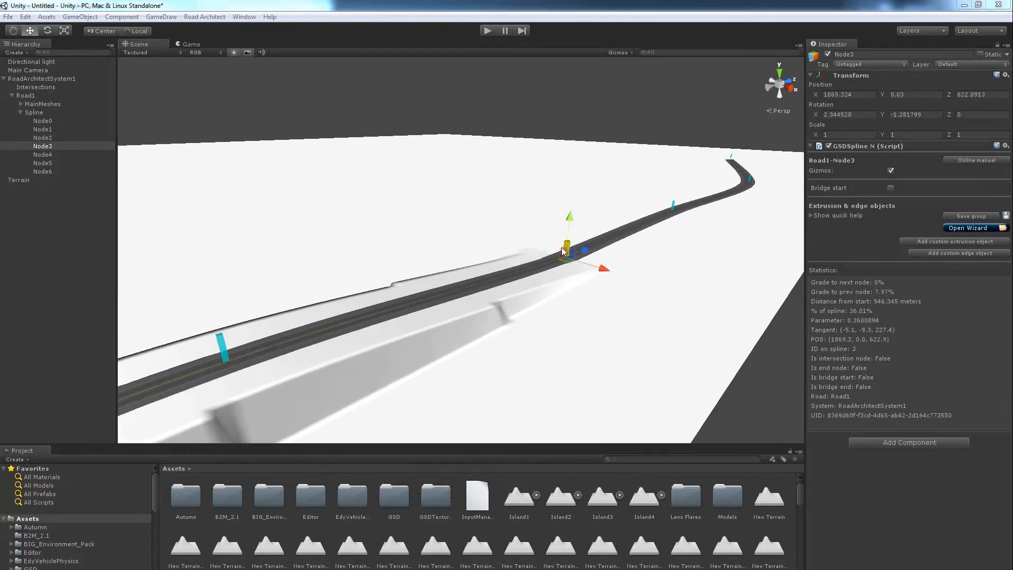
pyautogui.click(19, 179)
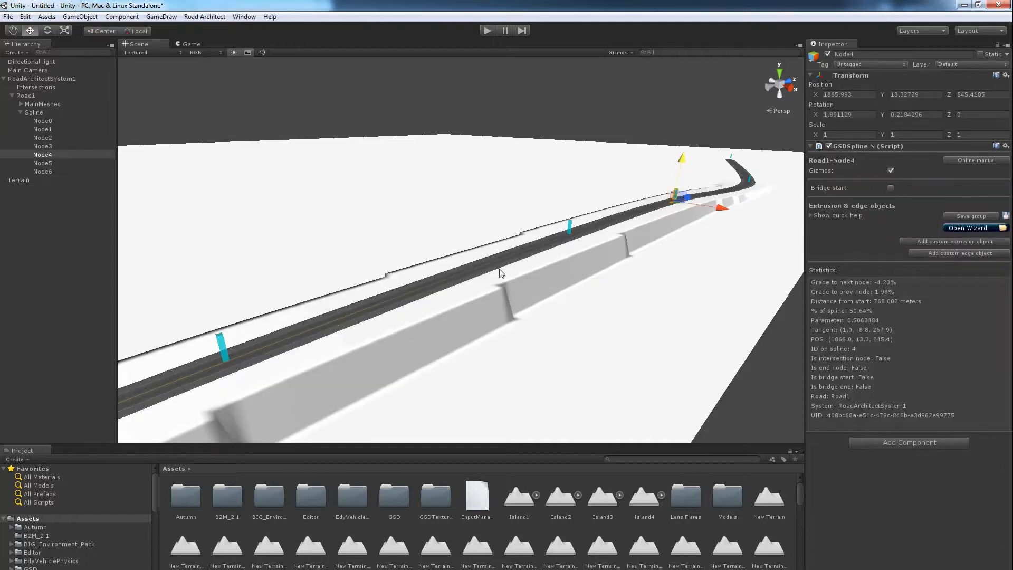
pyautogui.click(42, 138)
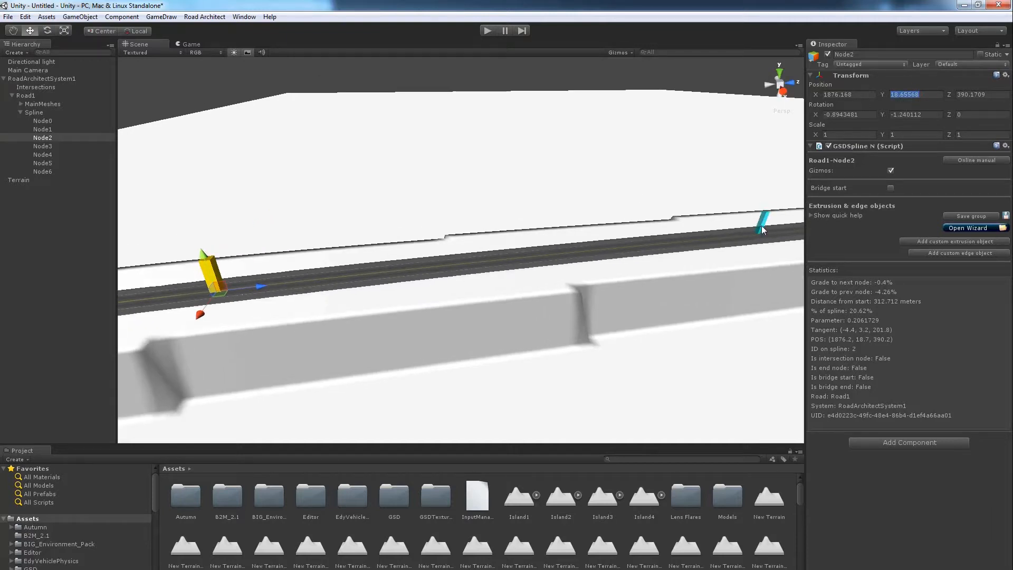
# Step: Give Node3 Node2's Y height, then mark Node2 as the bridge start
pyautogui.click(42, 146)
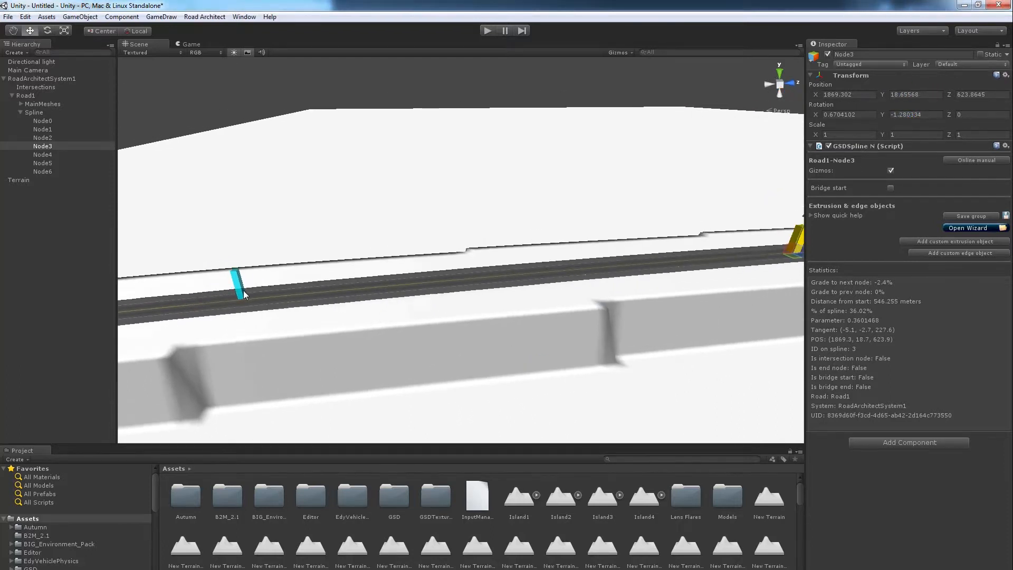
pyautogui.click(42, 137)
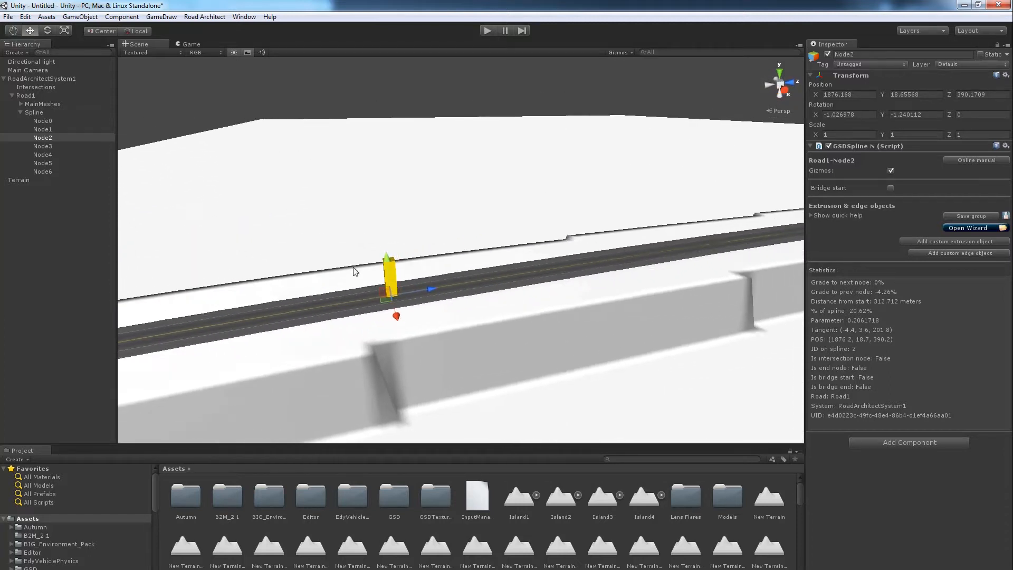
pyautogui.click(891, 188)
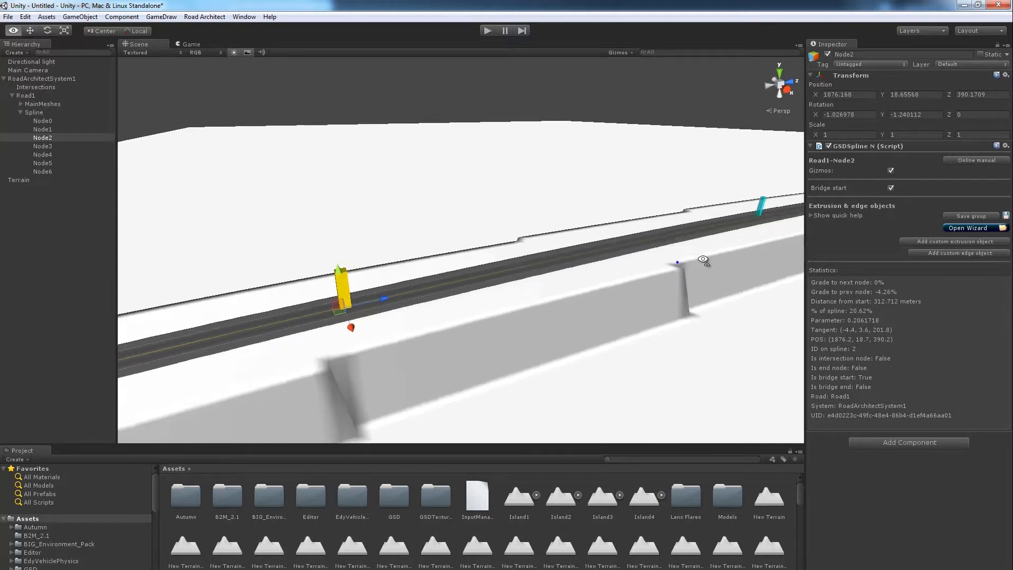
# Step: Mark Node3 as the bridge end and reselect the bridge start Node2
pyautogui.click(43, 146)
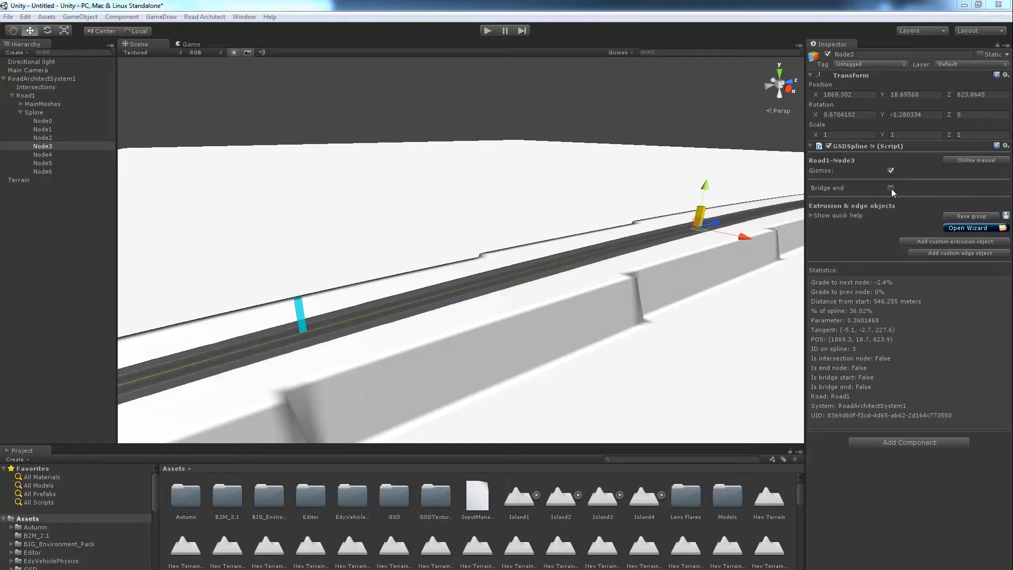
pyautogui.click(891, 188)
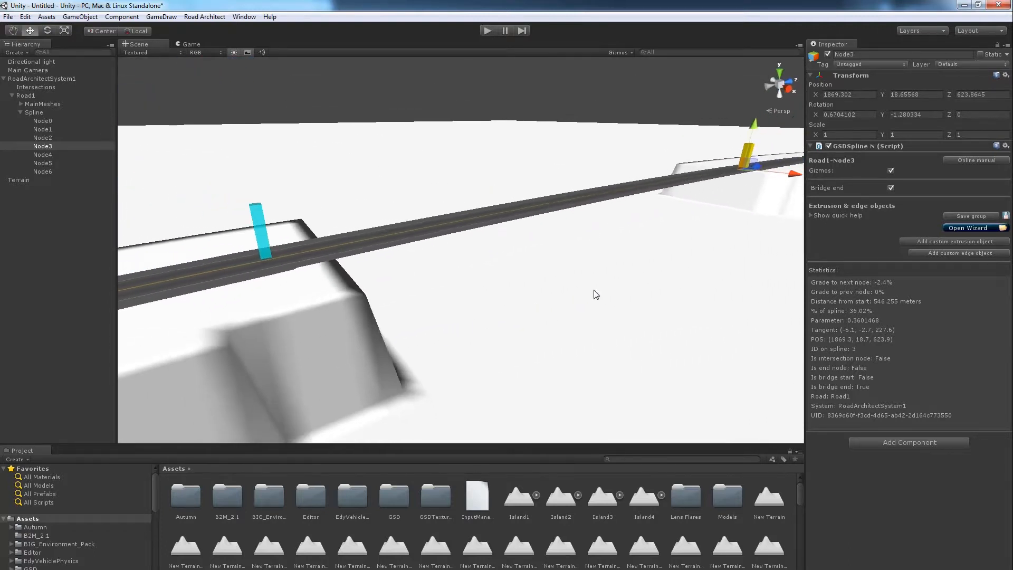
pyautogui.click(42, 137)
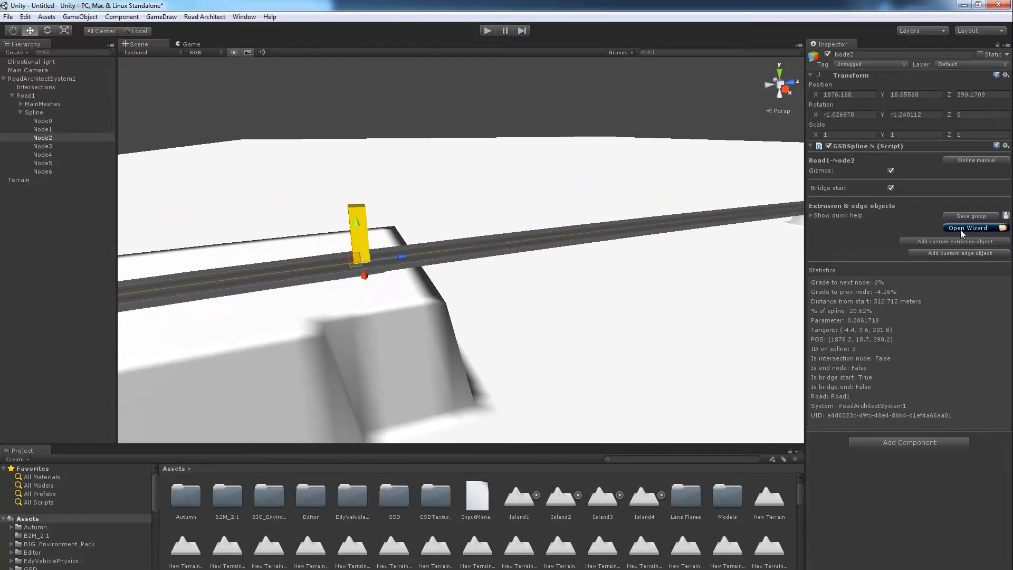
# Step: Bring up the bridge wizard catalogue for the Node2–Node3 span
pyautogui.click(967, 228)
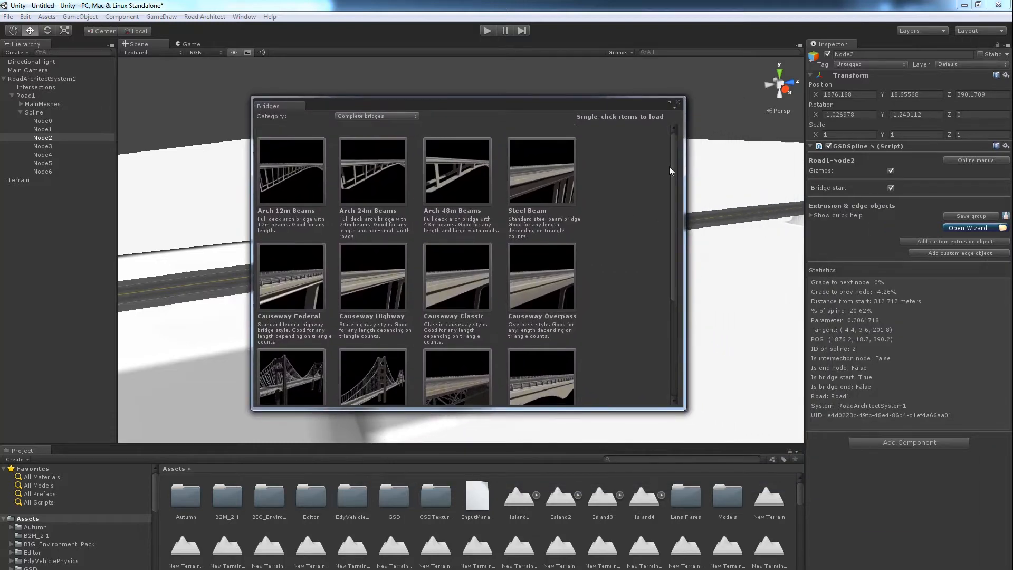
pyautogui.moveTo(469, 257)
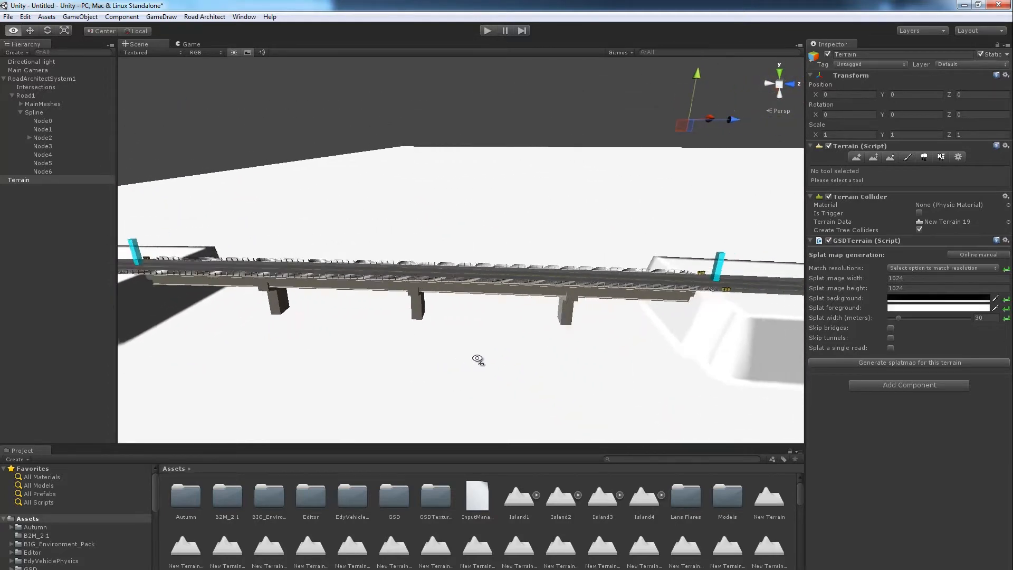
pyautogui.click(42, 145)
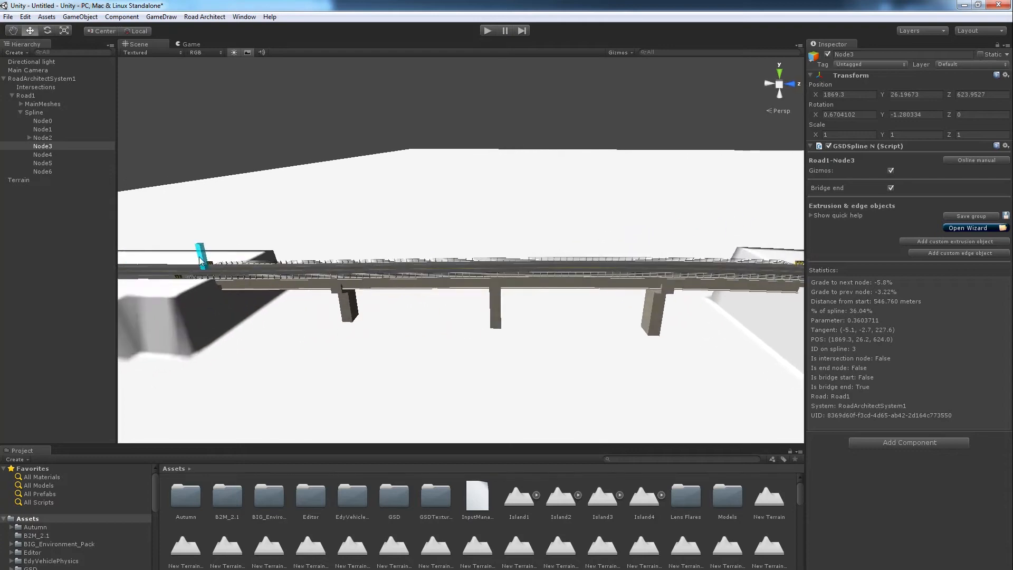
pyautogui.click(42, 138)
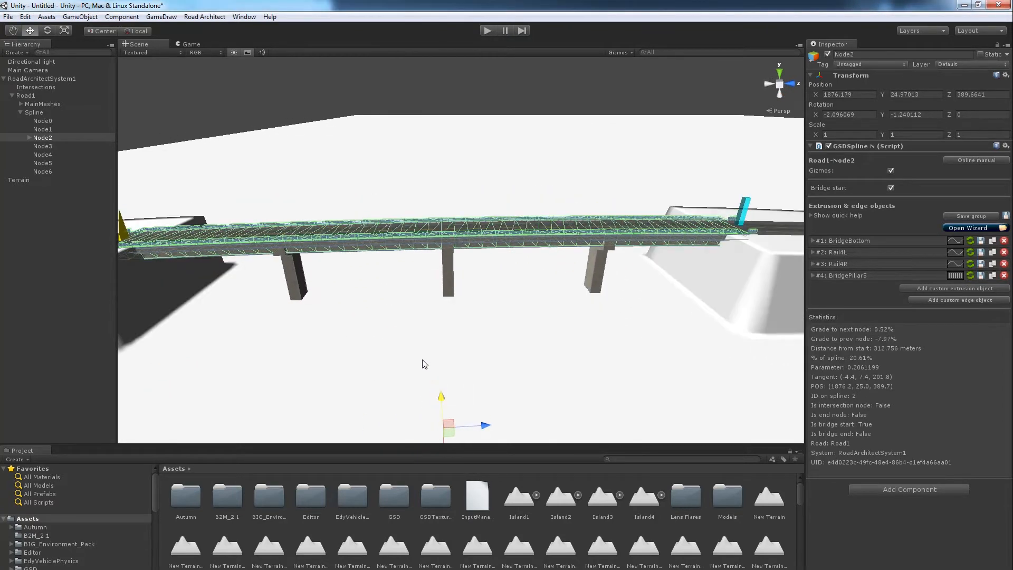
pyautogui.click(18, 179)
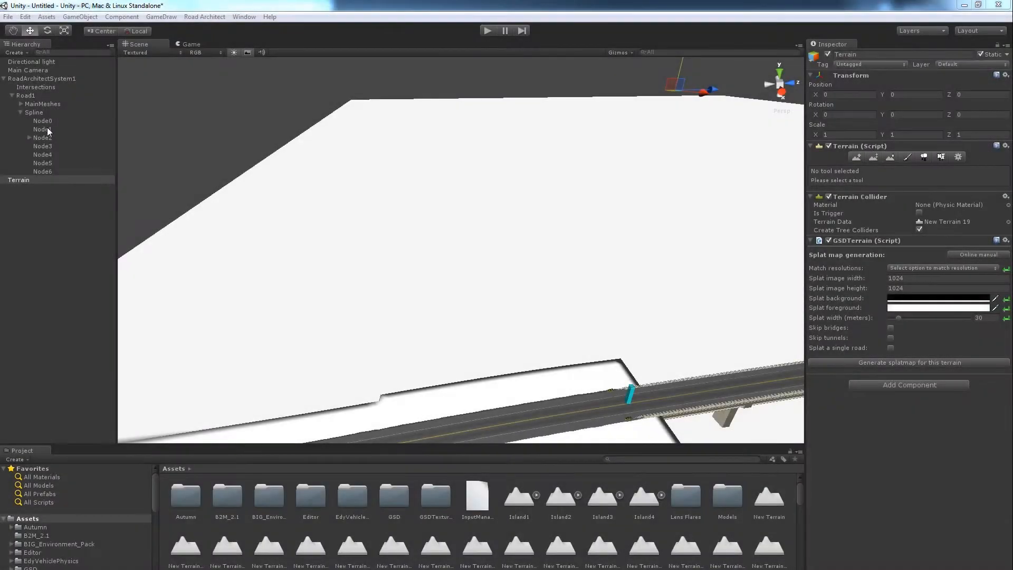
# Step: Sculpt plateaus with the Raise/Lower and Paint Height terrain tools, then add Road2 to the system
pyautogui.click(19, 104)
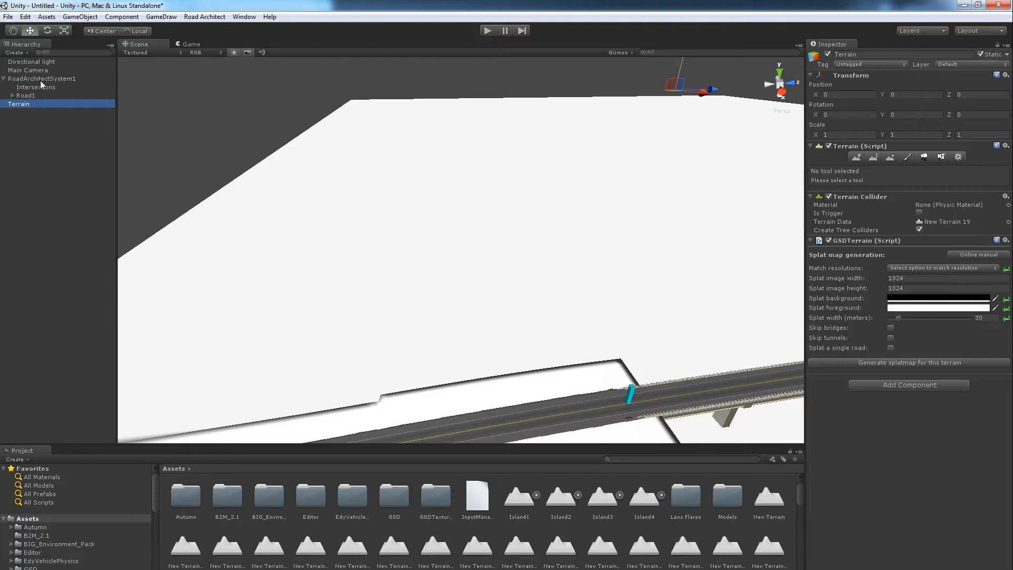
pyautogui.click(857, 157)
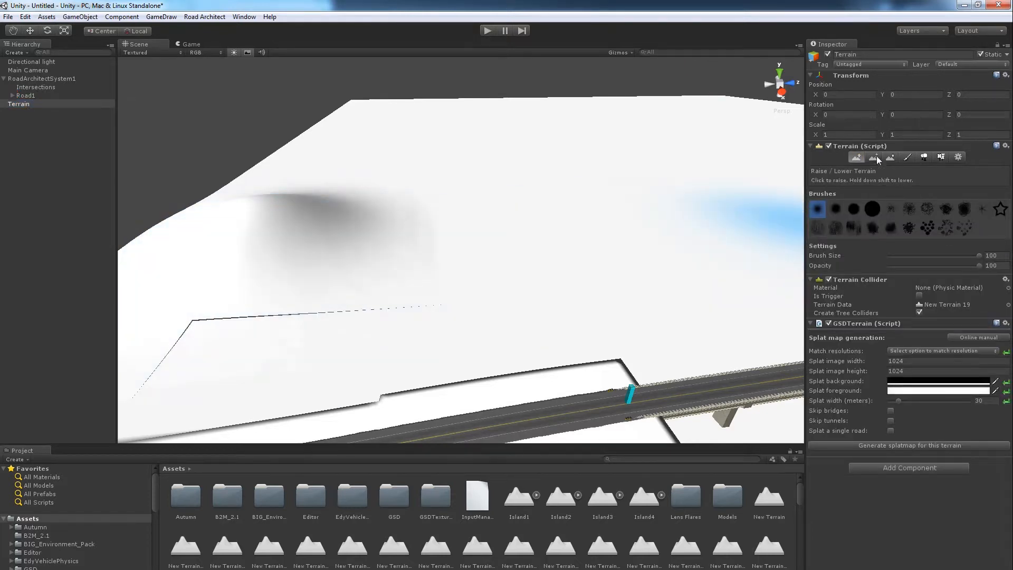
pyautogui.click(890, 157)
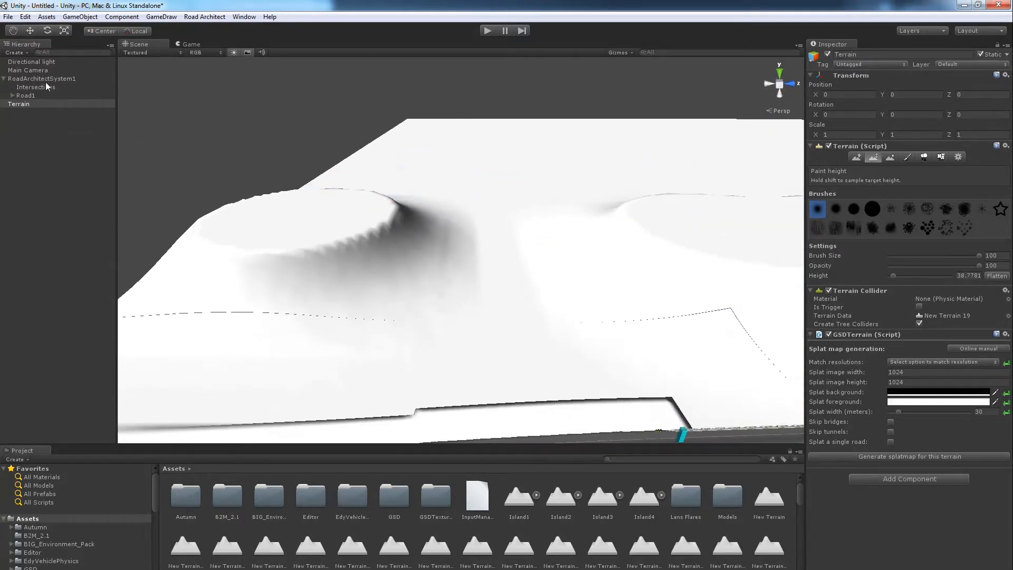
pyautogui.click(25, 104)
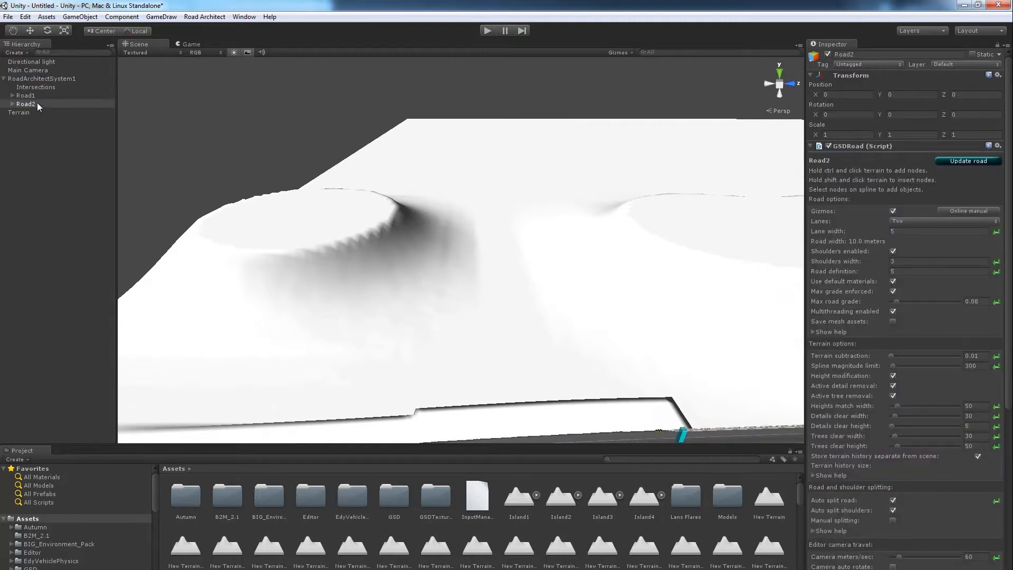
# Step: Place Road2's nodes across the pit and select its Node1
pyautogui.click(968, 161)
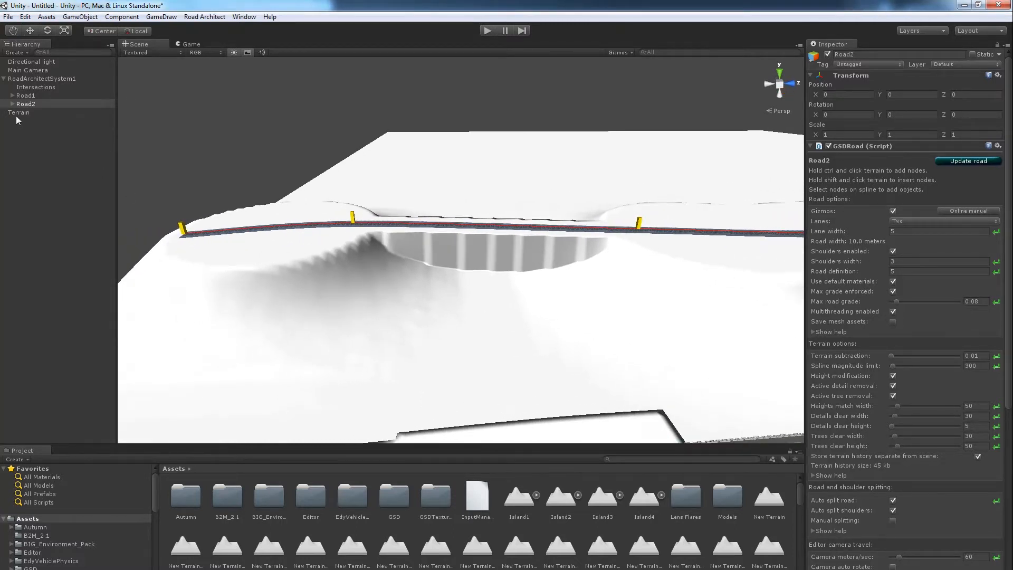
pyautogui.click(42, 138)
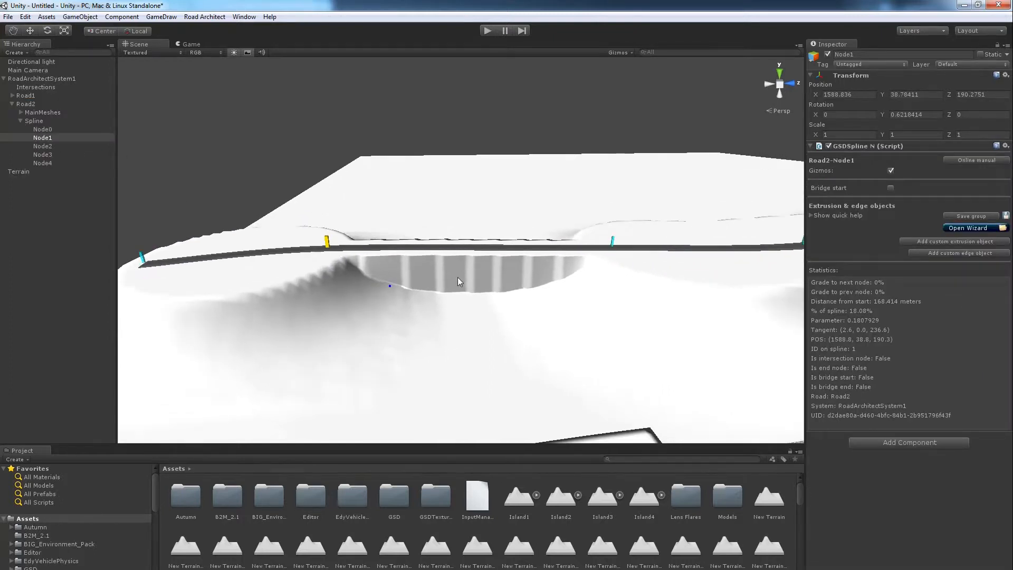
# Step: Mark Road2's Node1 as bridge start and Node2 as bridge end, then reselect Node1
pyautogui.click(891, 188)
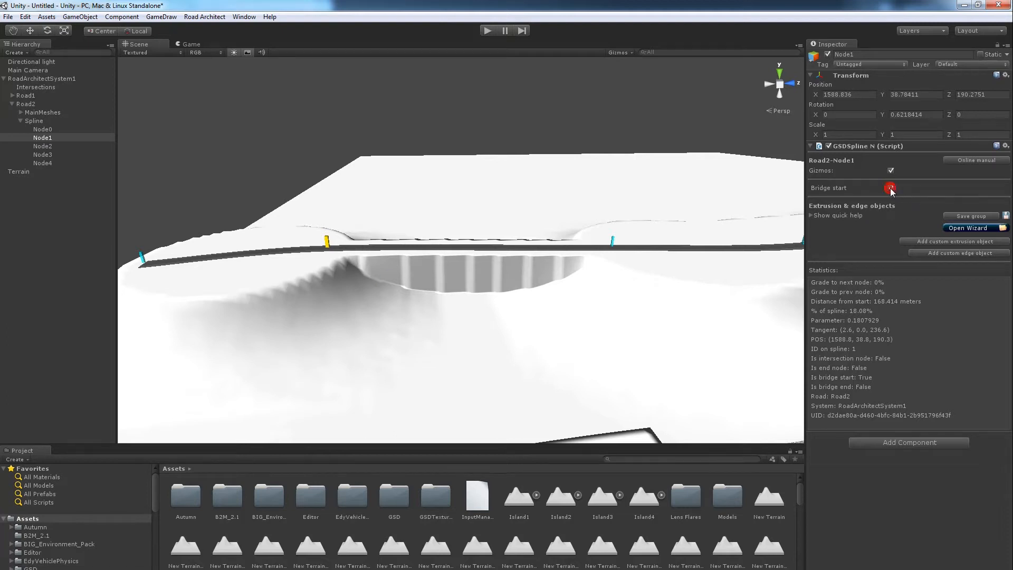
pyautogui.click(891, 188)
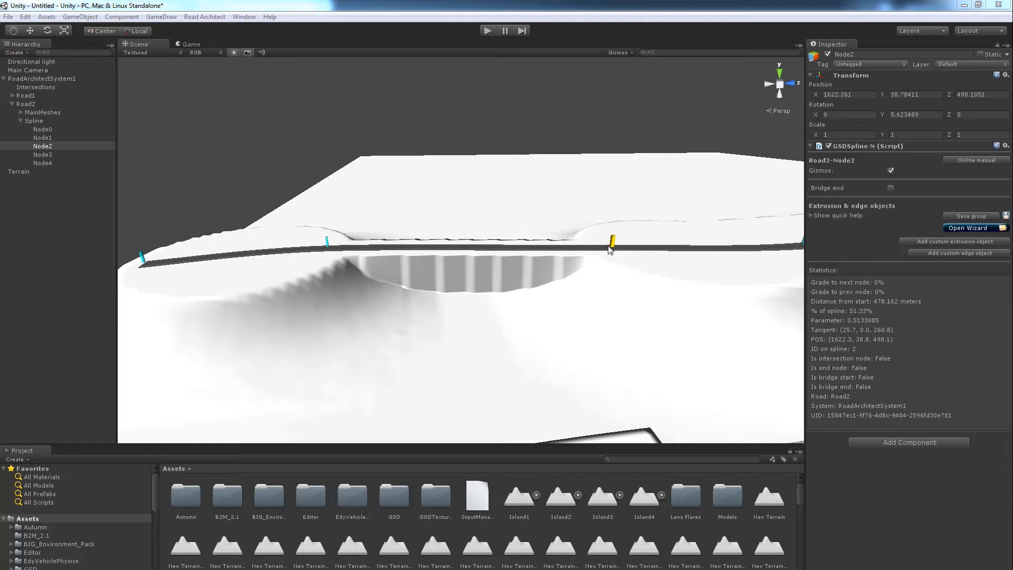
pyautogui.click(892, 187)
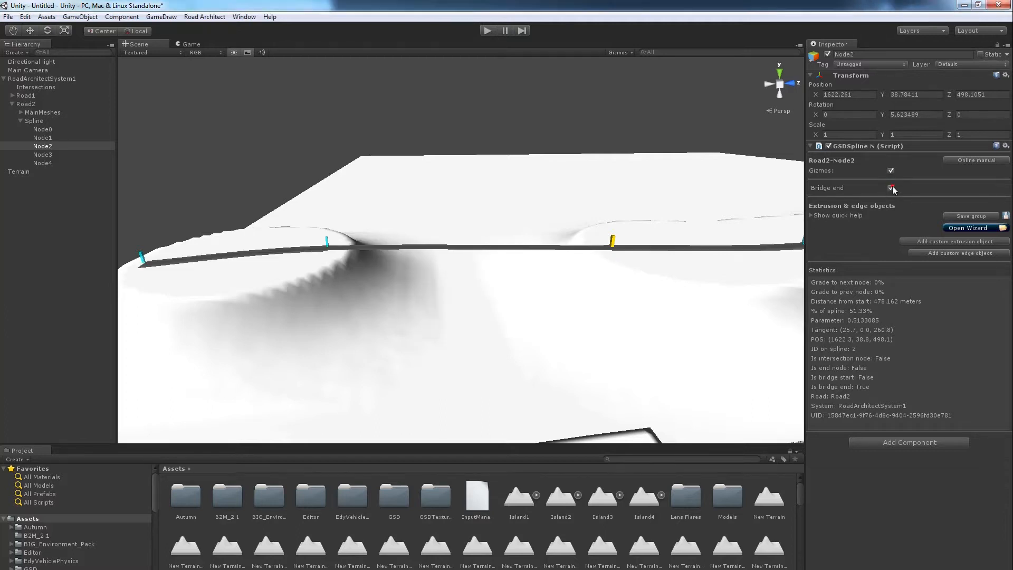
pyautogui.click(890, 188)
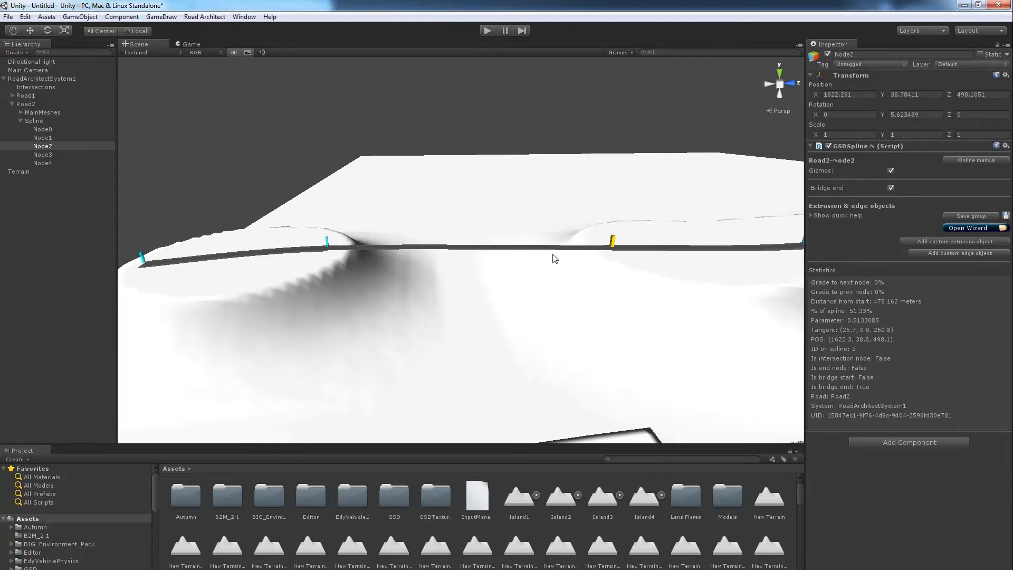
pyautogui.moveTo(301, 250)
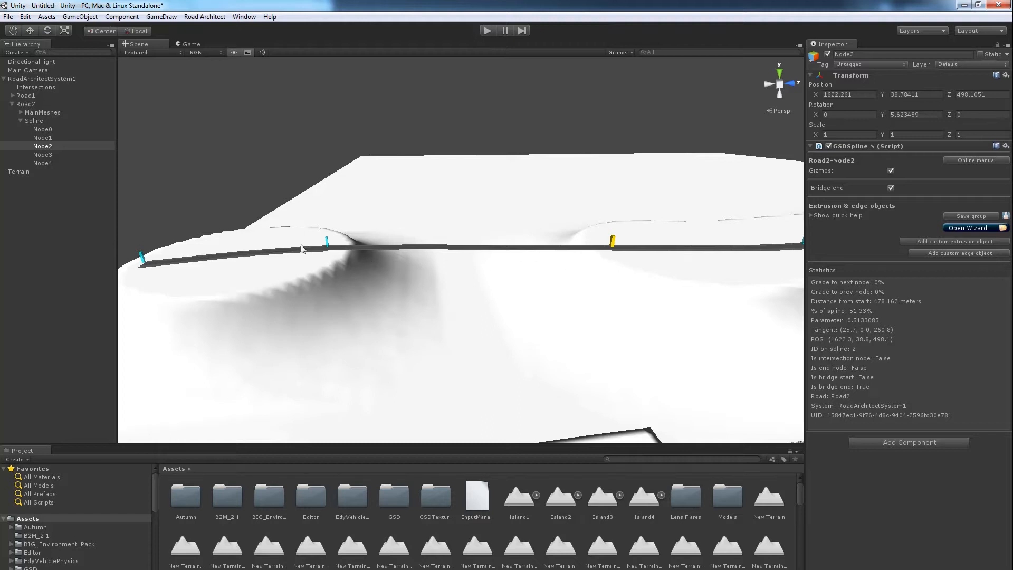
pyautogui.moveTo(327, 249)
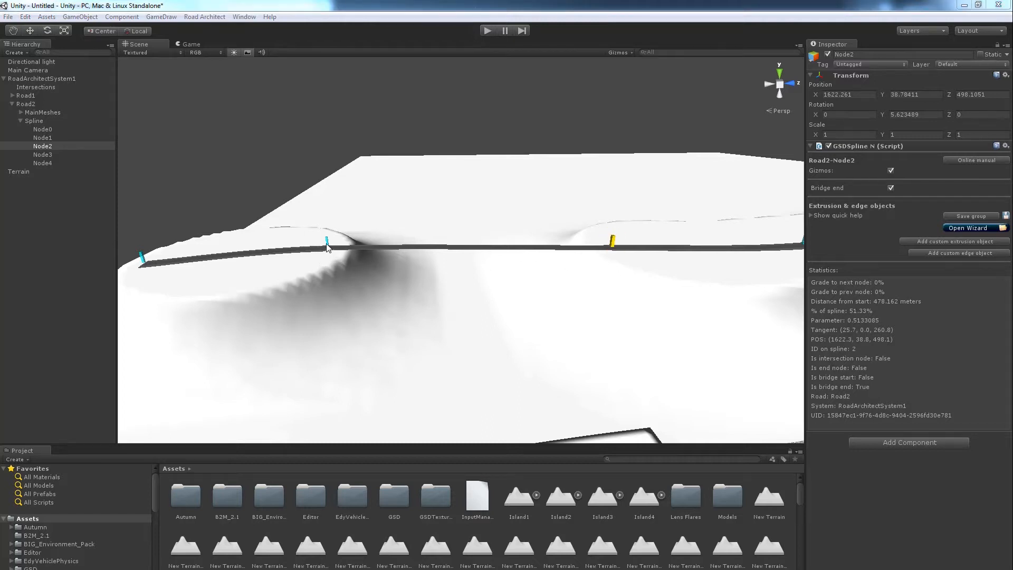
pyautogui.click(42, 137)
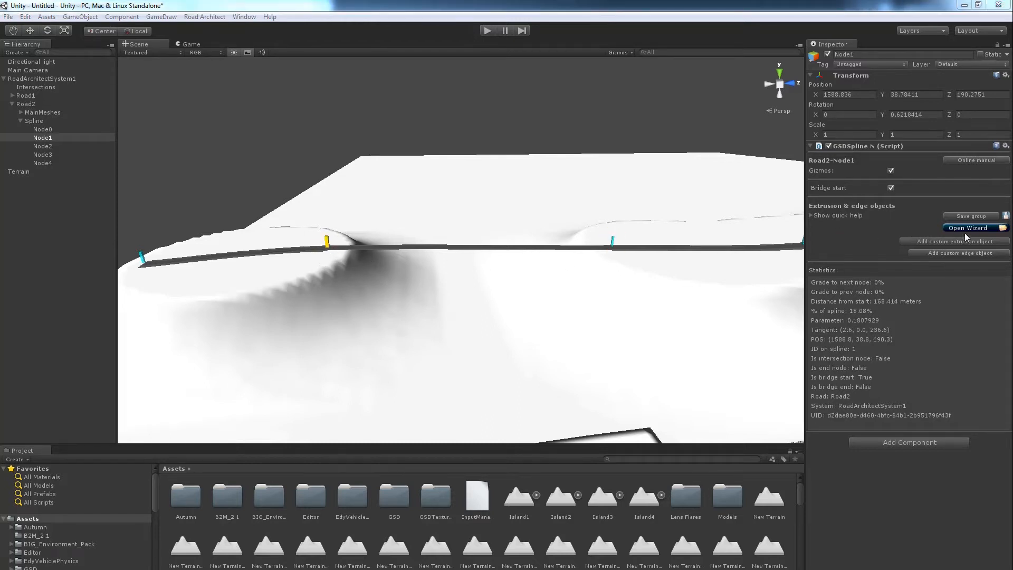
# Step: Browse the bridge preset library for the Node1–Node2 span of Road2
pyautogui.click(968, 228)
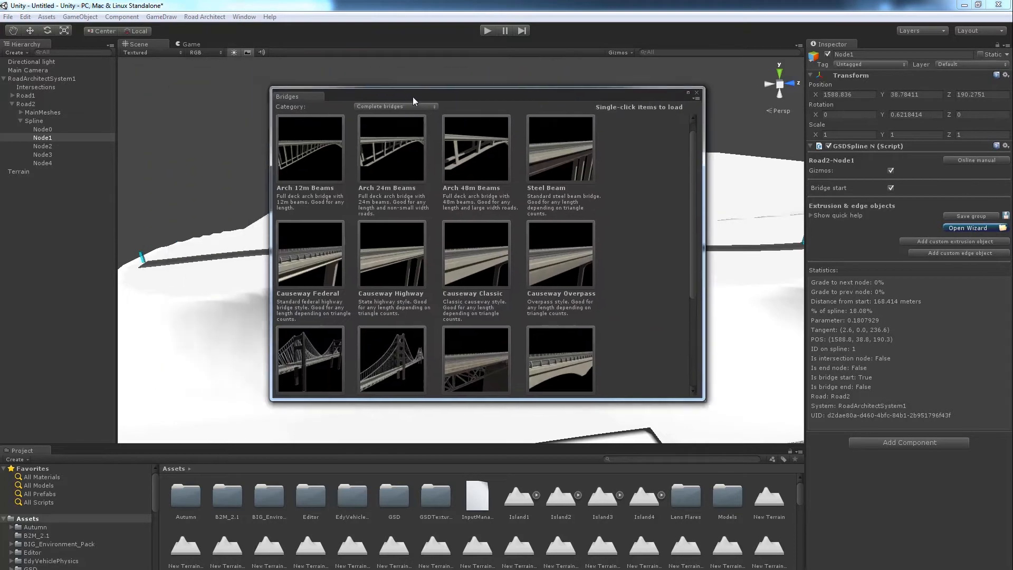
pyautogui.scroll(-3)
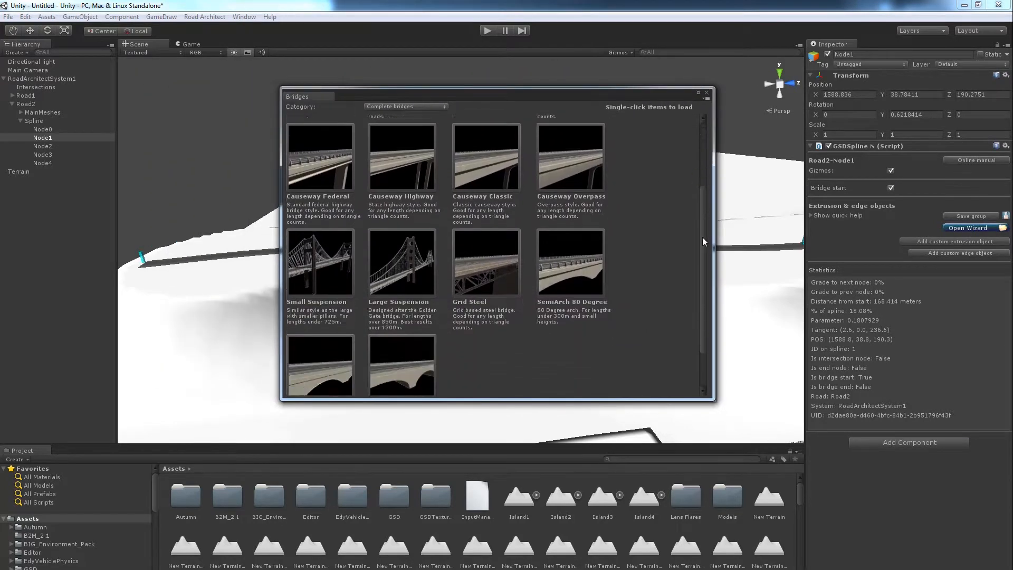
pyautogui.scroll(3)
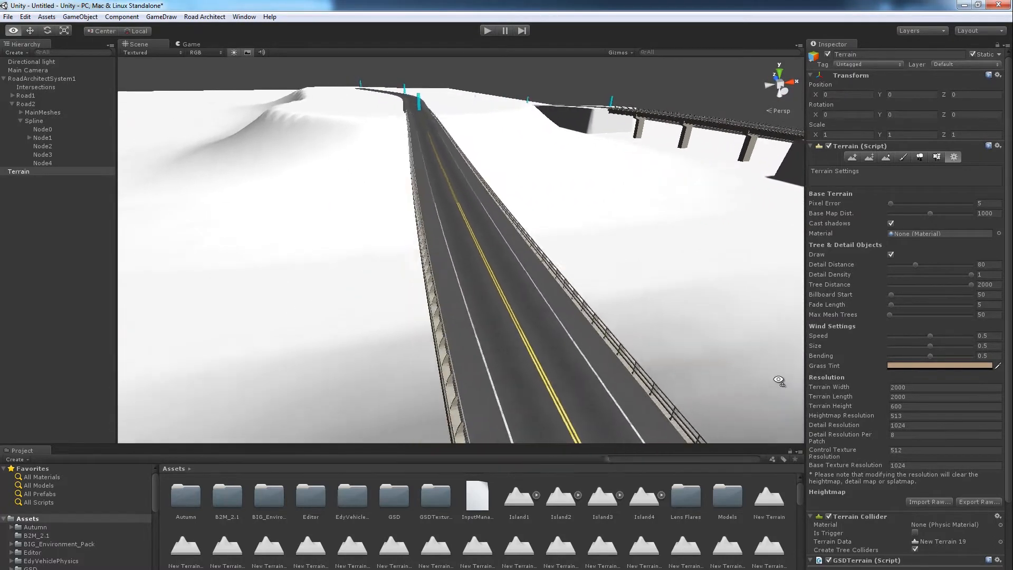
# Step: Raise a flat circular plateau with Paint Height and select Road2 to extend it
pyautogui.click(890, 158)
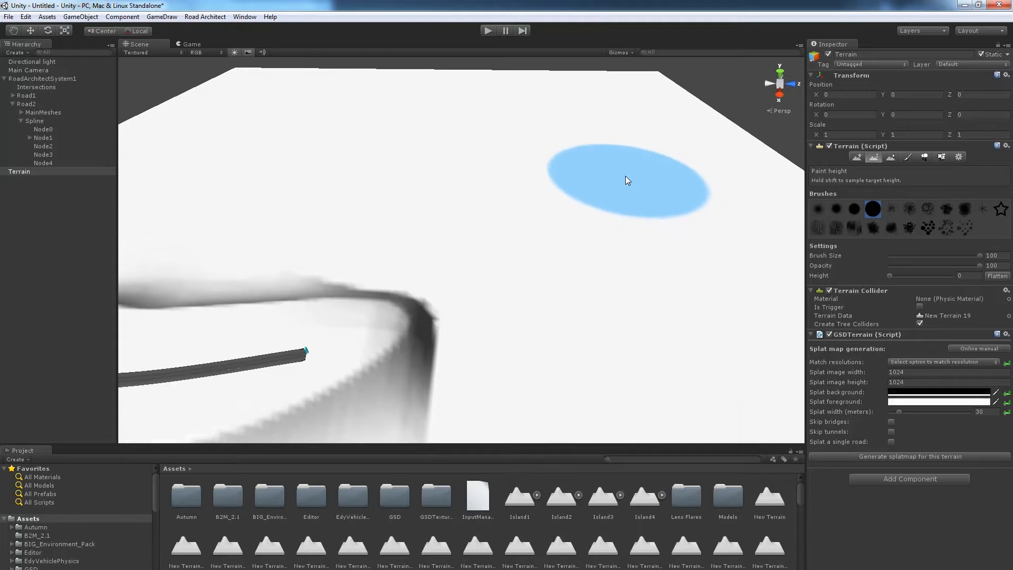
pyautogui.click(630, 222)
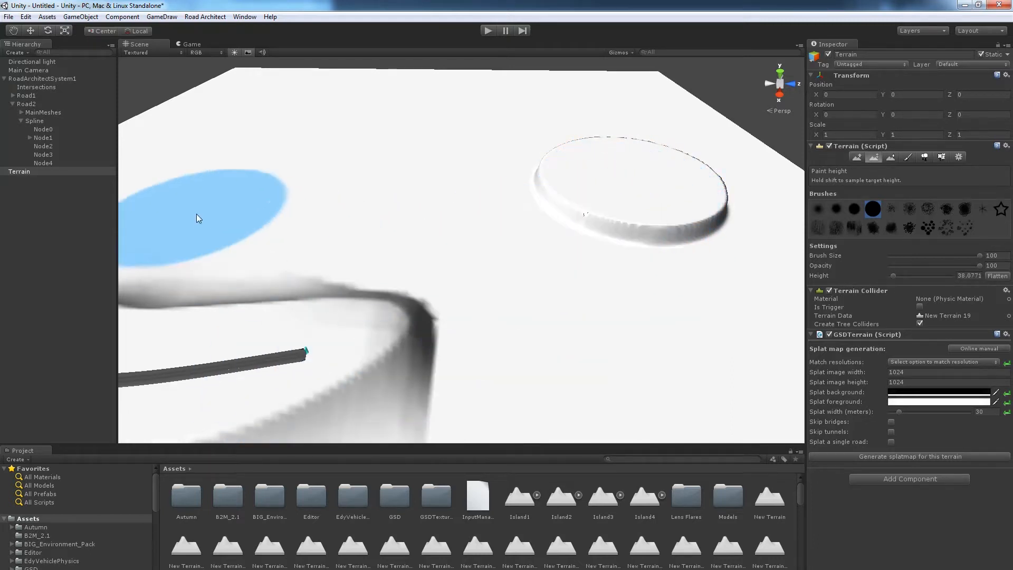
pyautogui.click(27, 104)
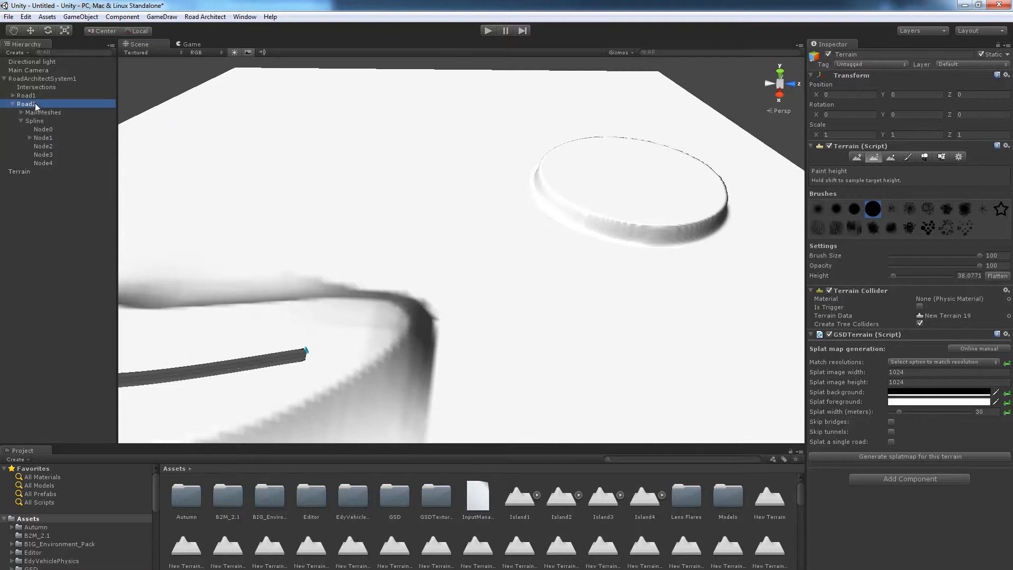
pyautogui.click(27, 104)
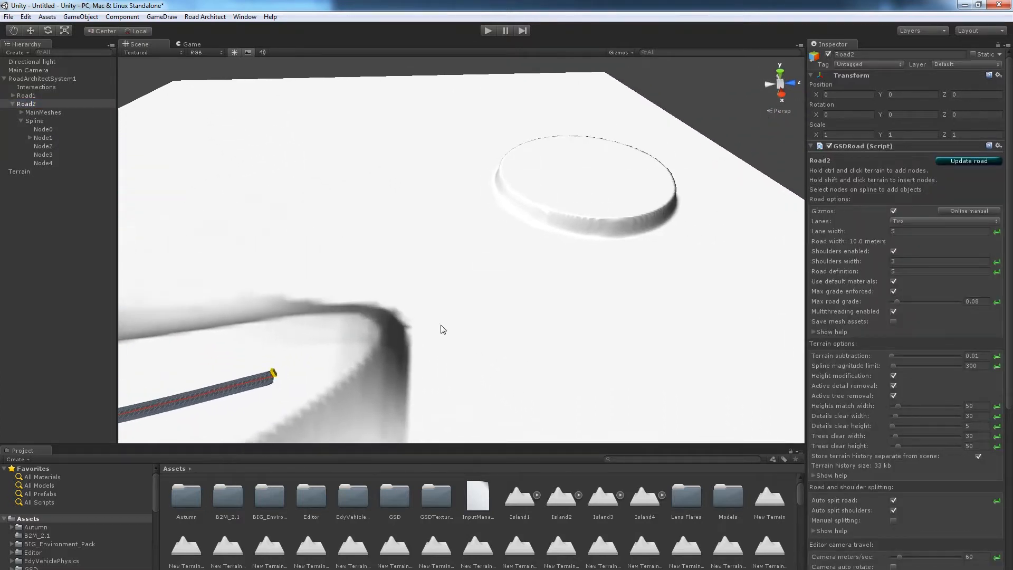
# Step: Add Node5–Node7 taking Road2 up onto the plateau, then select Node4
pyautogui.click(502, 280)
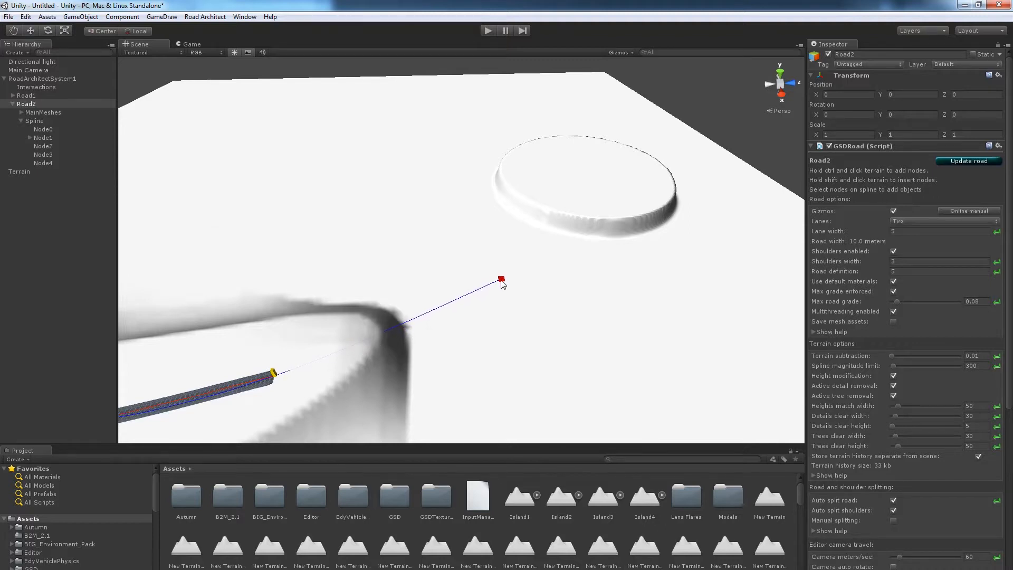
pyautogui.click(581, 194)
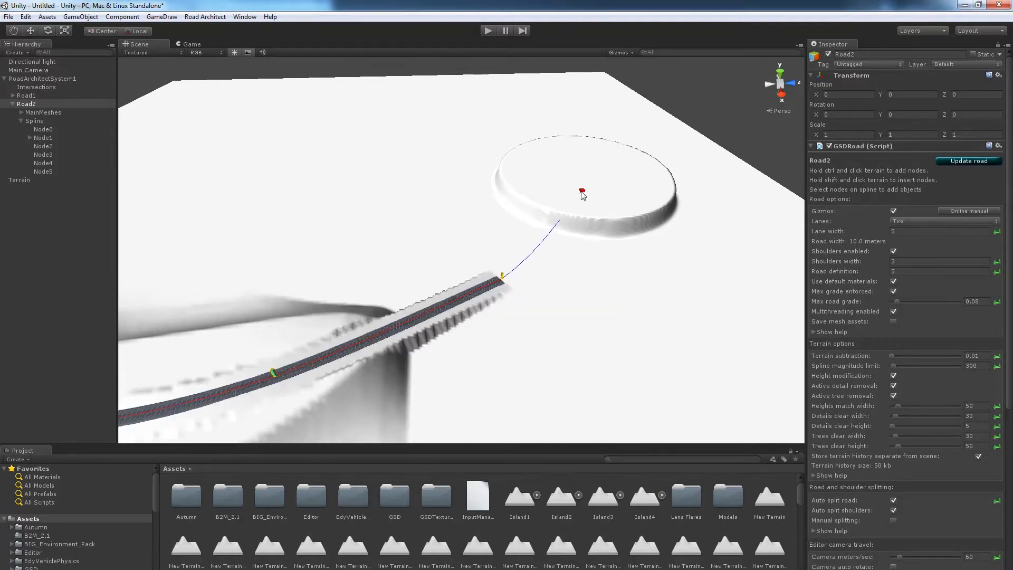
pyautogui.click(583, 193)
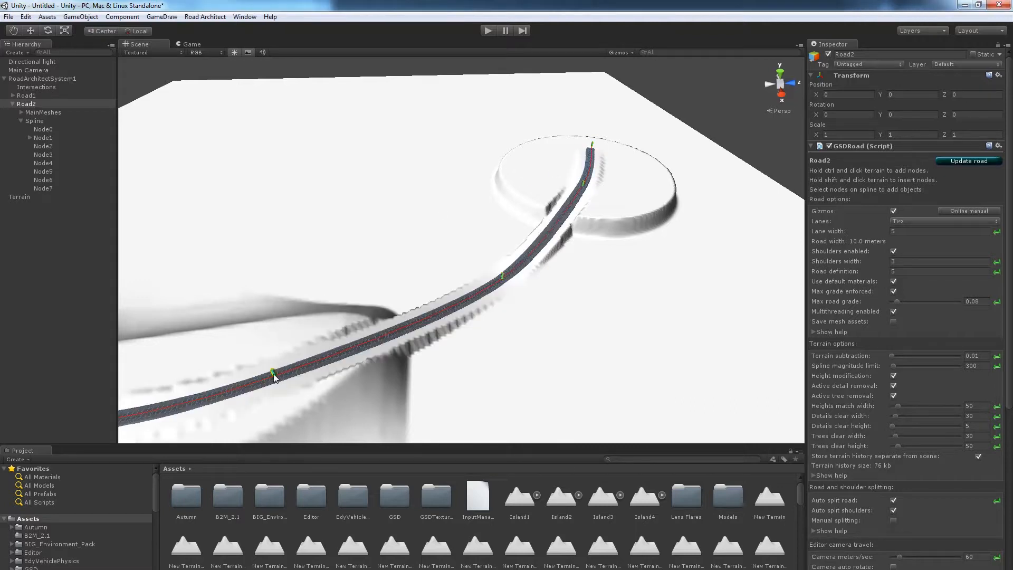
pyautogui.click(42, 162)
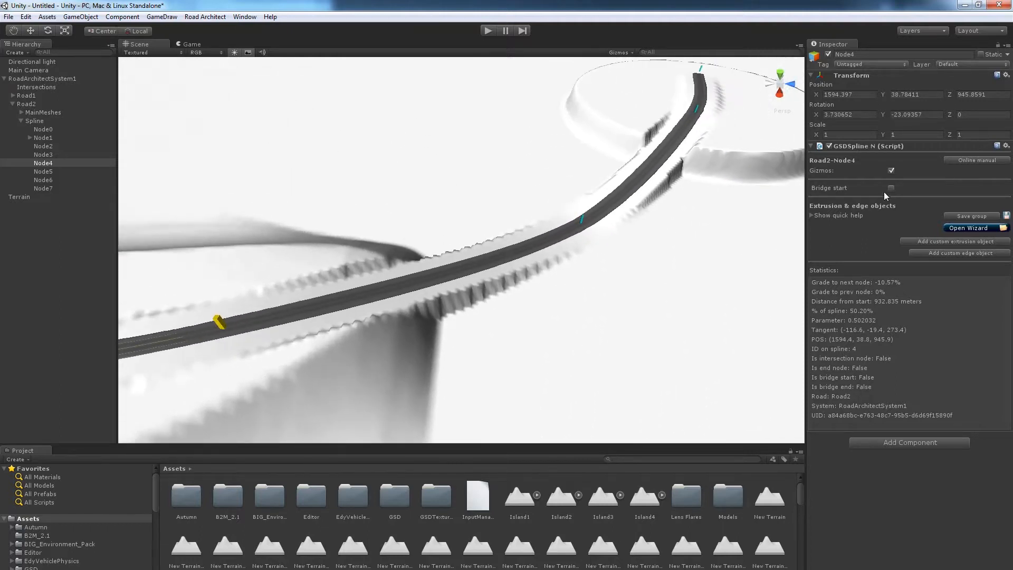
# Step: Mark Node4 as bridge start and Node6 as bridge end, then bring up the preset library from Node4
pyautogui.click(892, 187)
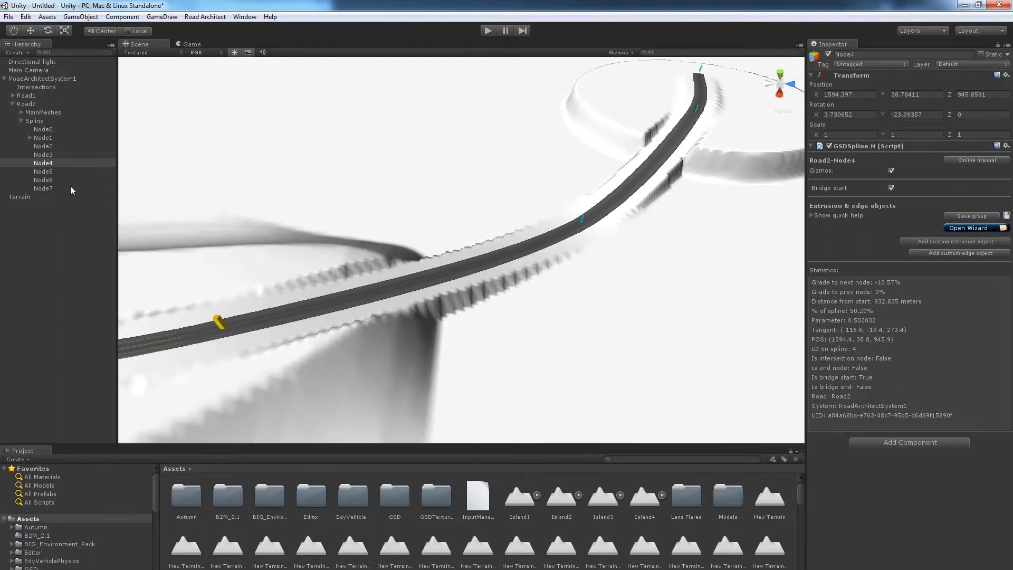
pyautogui.click(43, 179)
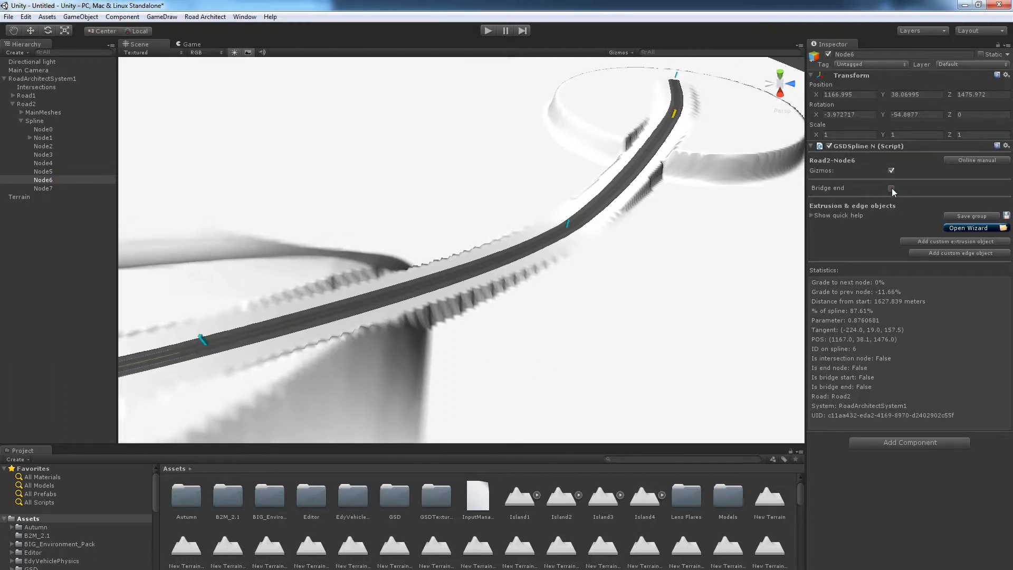
pyautogui.click(19, 197)
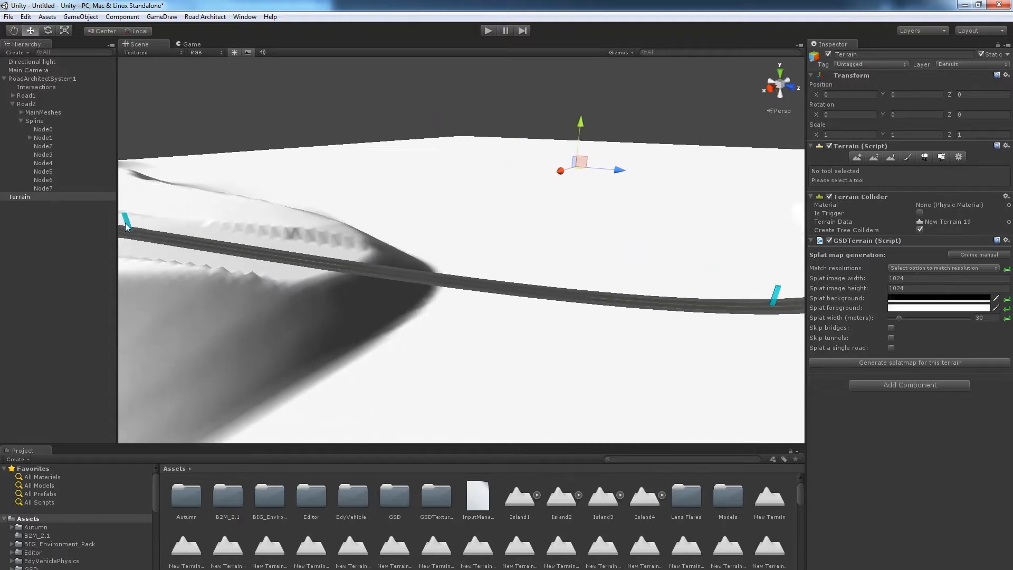
pyautogui.click(42, 163)
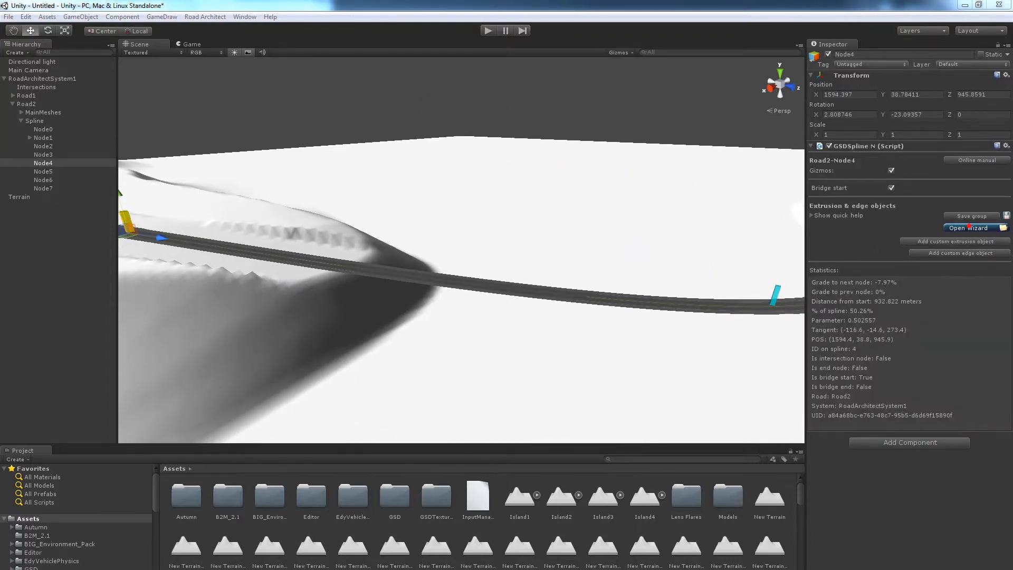
pyautogui.click(967, 228)
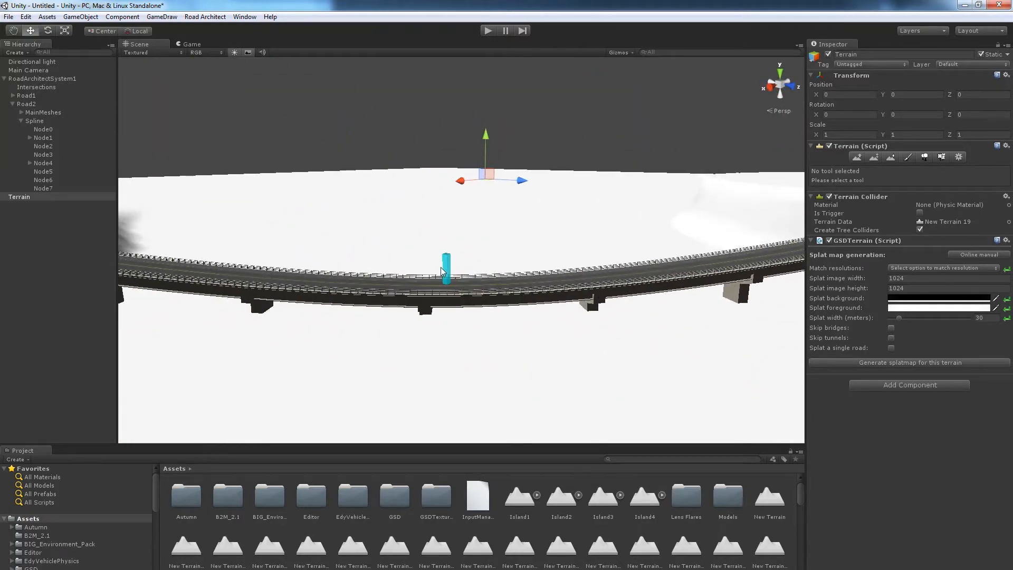
# Step: Load the pillared bridge preset onto Road2, then select the Terrain for height painting
pyautogui.click(43, 171)
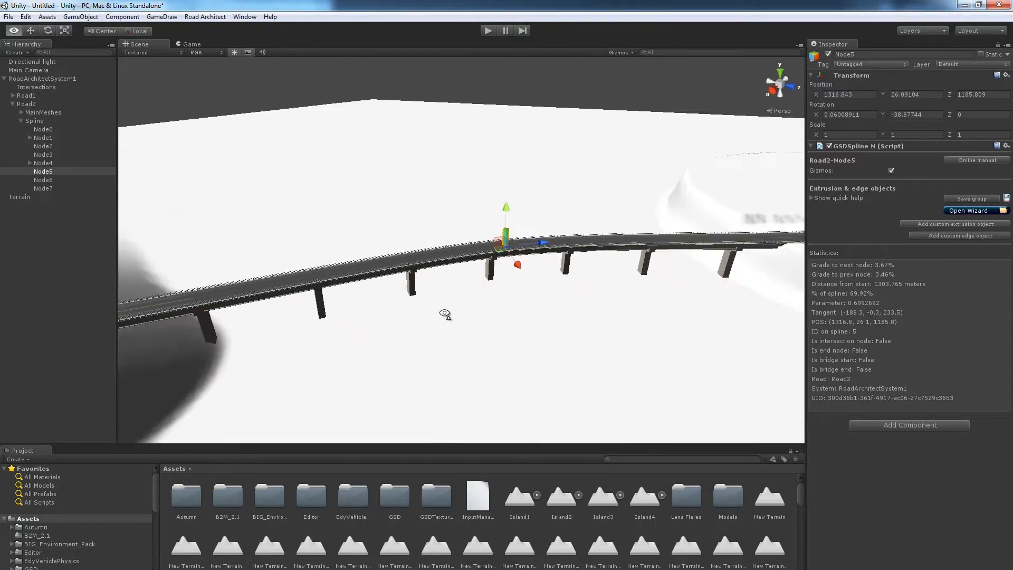
pyautogui.click(19, 196)
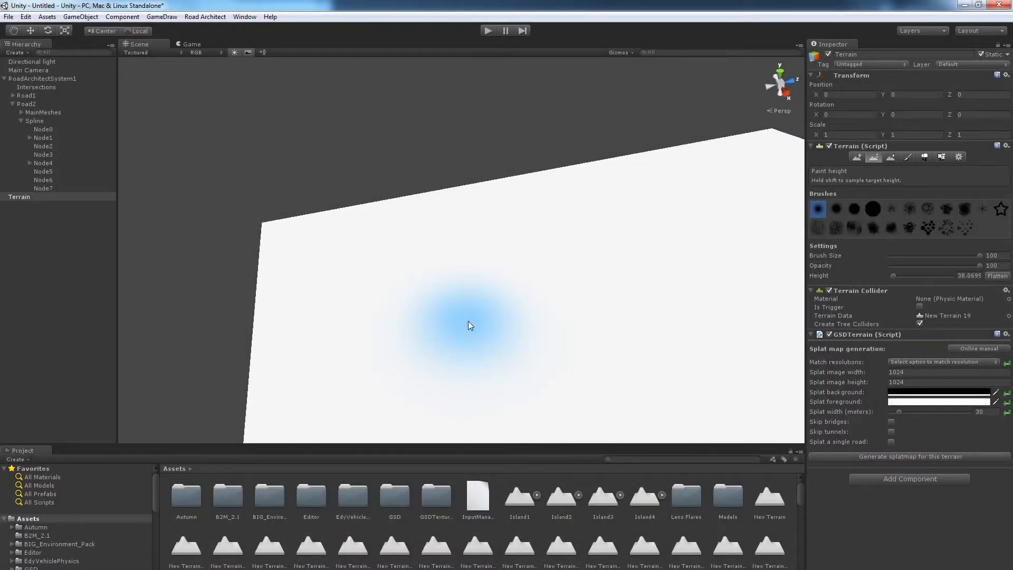
pyautogui.moveTo(284, 241)
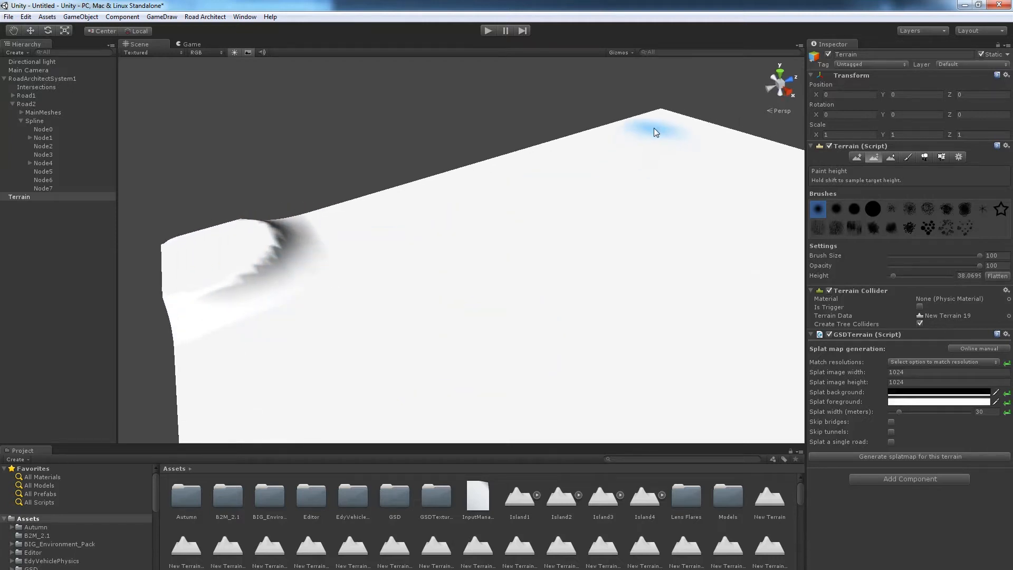
# Step: Paint a raised plateau at the far terrain corner and select RoadArchitectSystem1
pyautogui.click(658, 116)
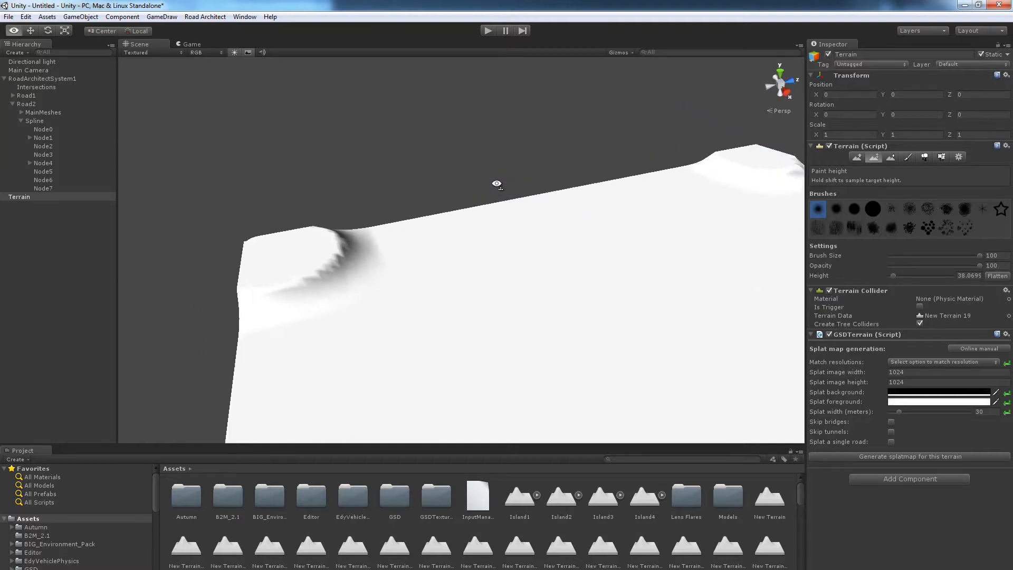
pyautogui.click(27, 105)
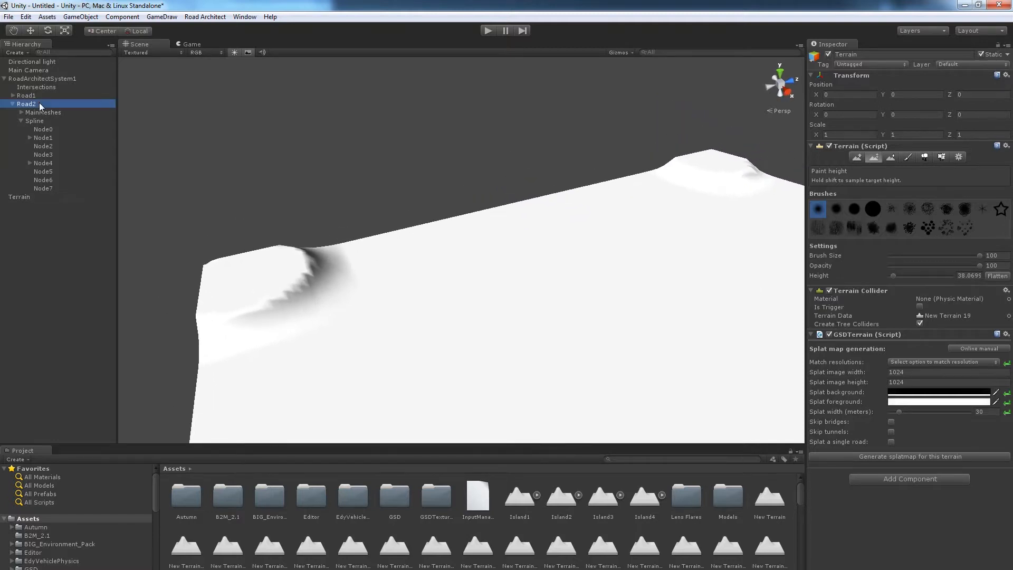
pyautogui.click(41, 78)
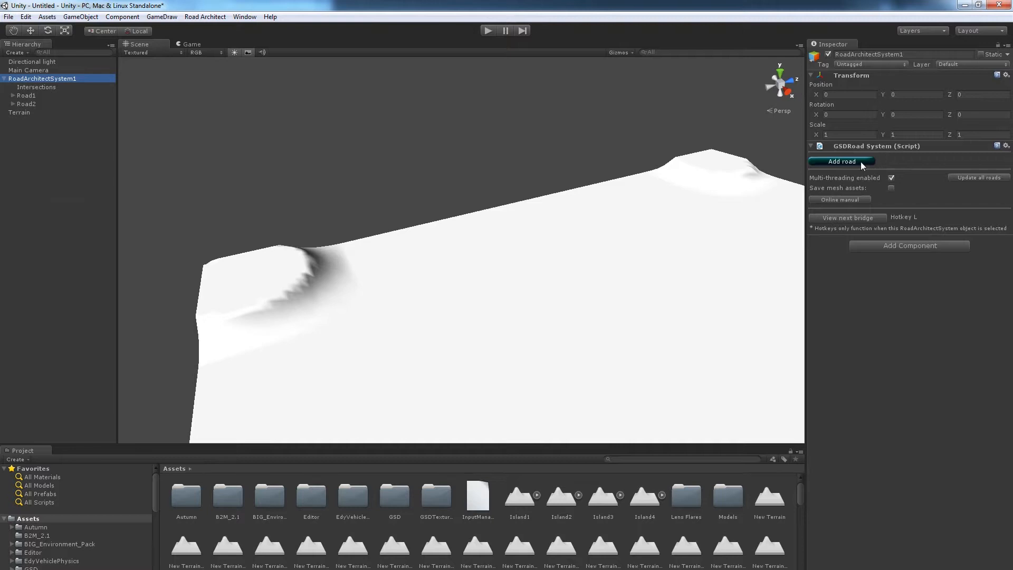
# Step: Add Road3 across the raised plateau with its nodes and select its Node1
pyautogui.click(841, 161)
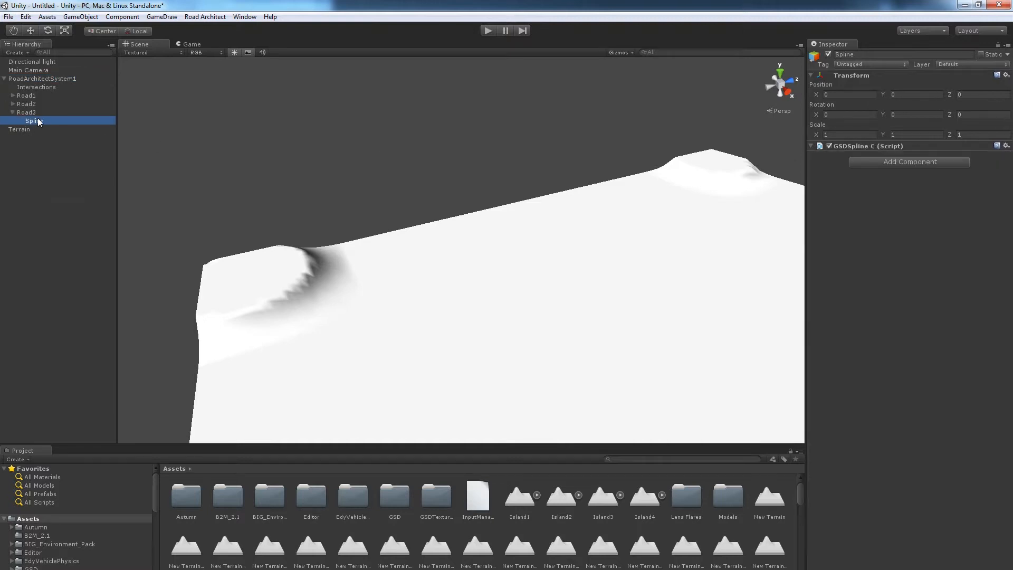
pyautogui.click(27, 112)
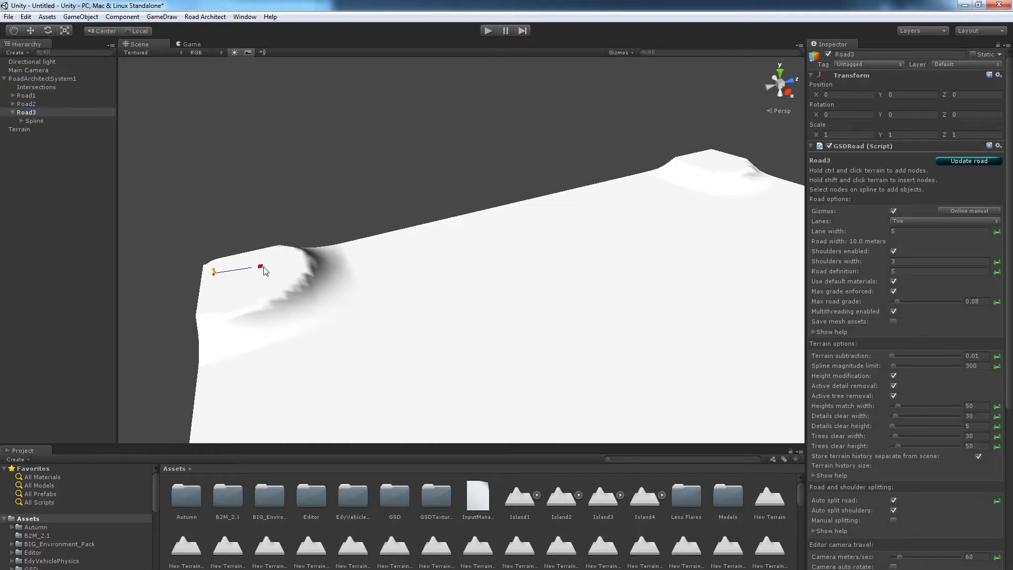
pyautogui.click(968, 161)
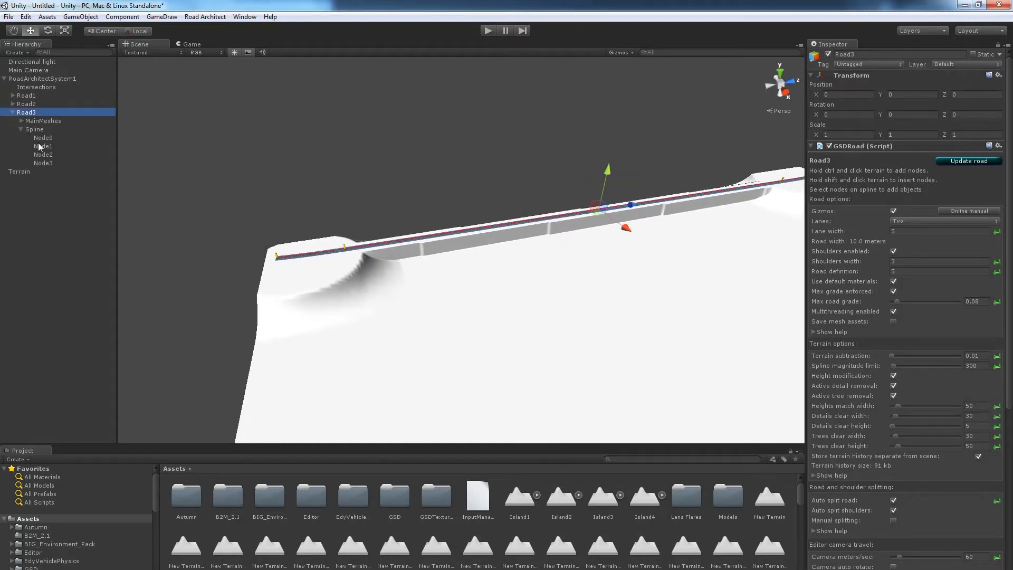
pyautogui.click(43, 146)
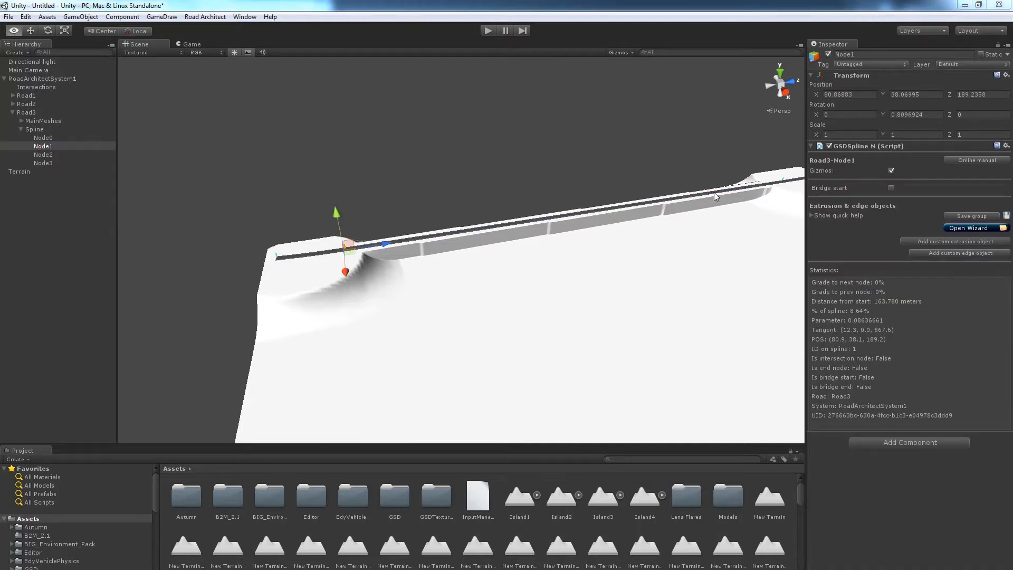
# Step: Mark Road3's Node1 as bridge start and Node2 as bridge end, then bring up the bridge wizard
pyautogui.click(891, 188)
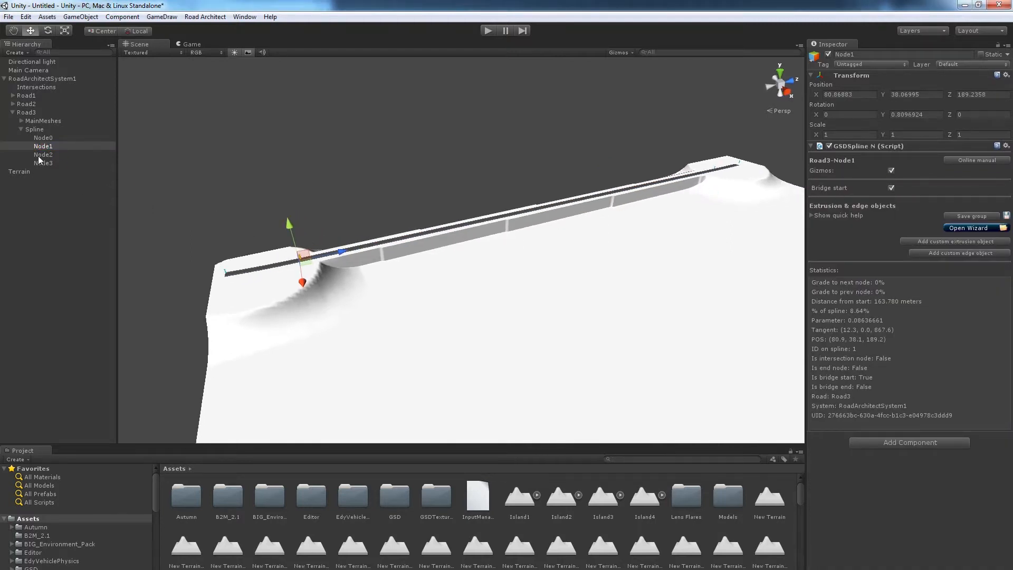
pyautogui.click(43, 154)
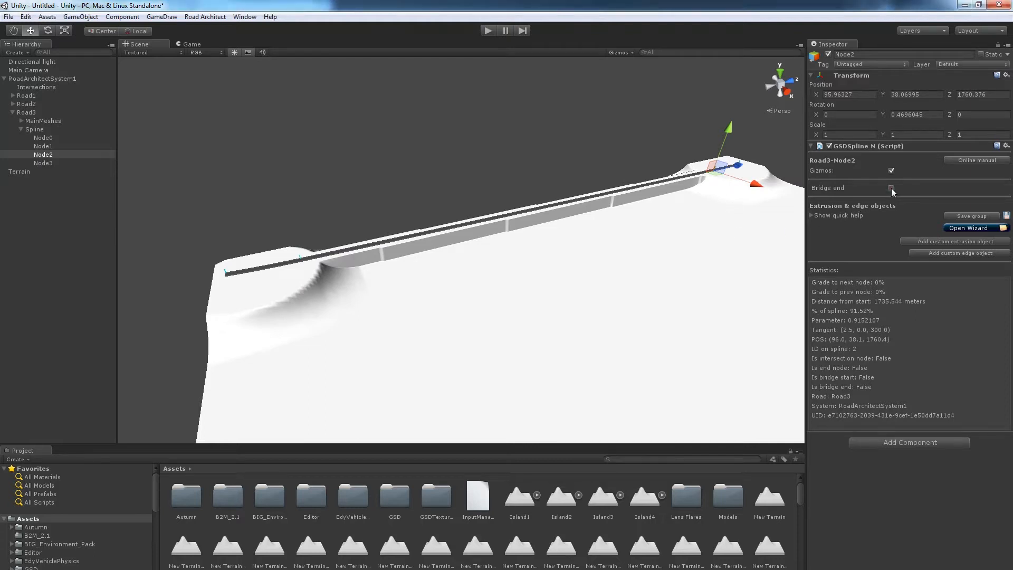
pyautogui.click(42, 146)
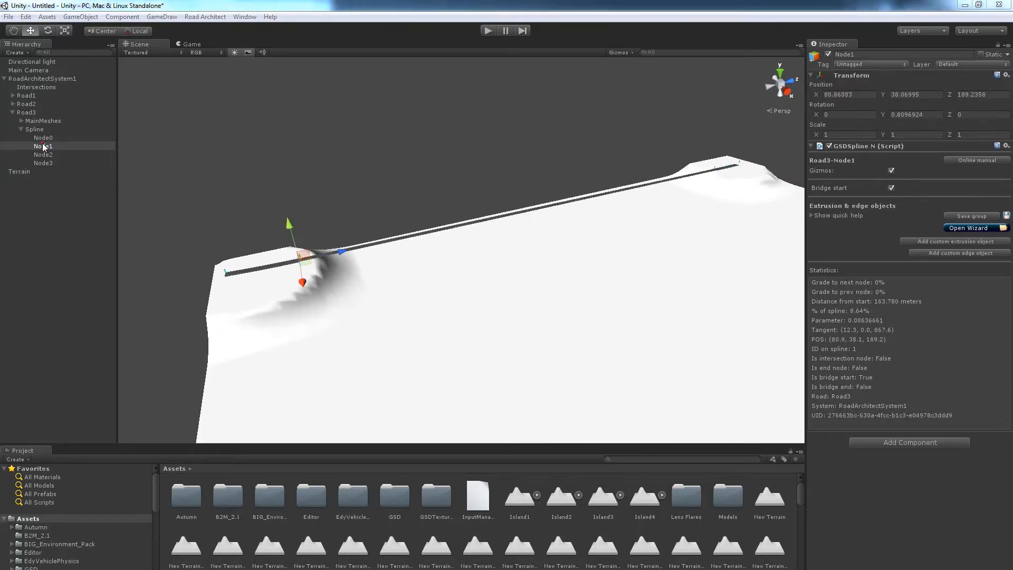
pyautogui.click(42, 145)
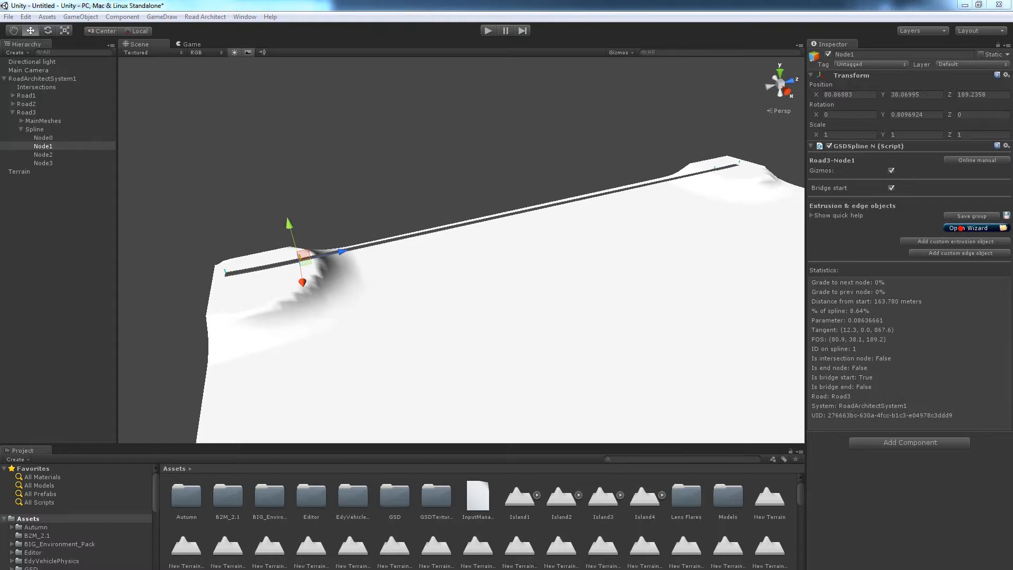
pyautogui.click(968, 228)
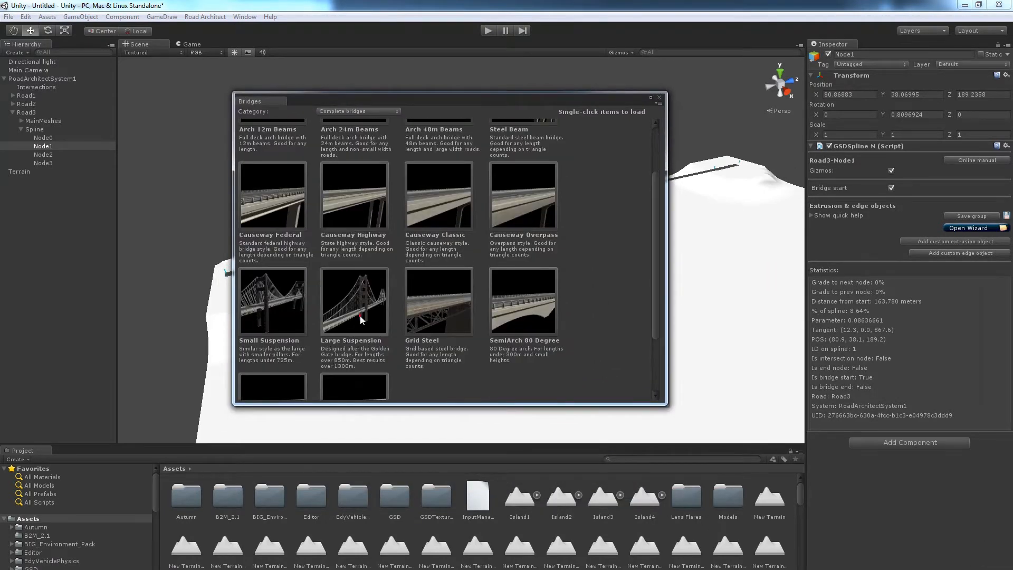
# Step: Apply the Large Suspension preset to Road3's bridge section
pyautogui.click(355, 301)
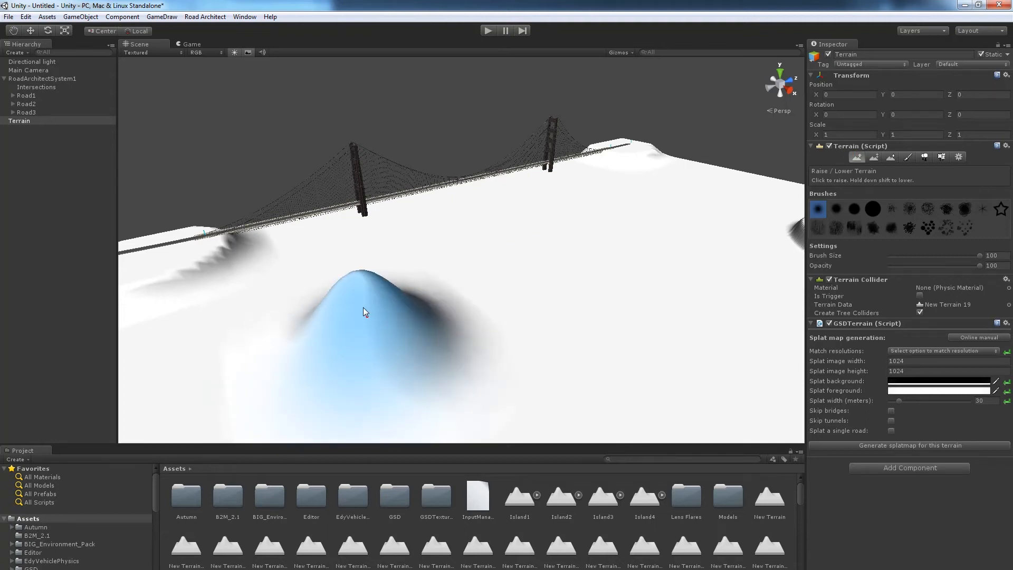
# Step: Flatten the raised hills into plateaus with Paint Height and select RoadArchitectSystem1
pyautogui.click(891, 157)
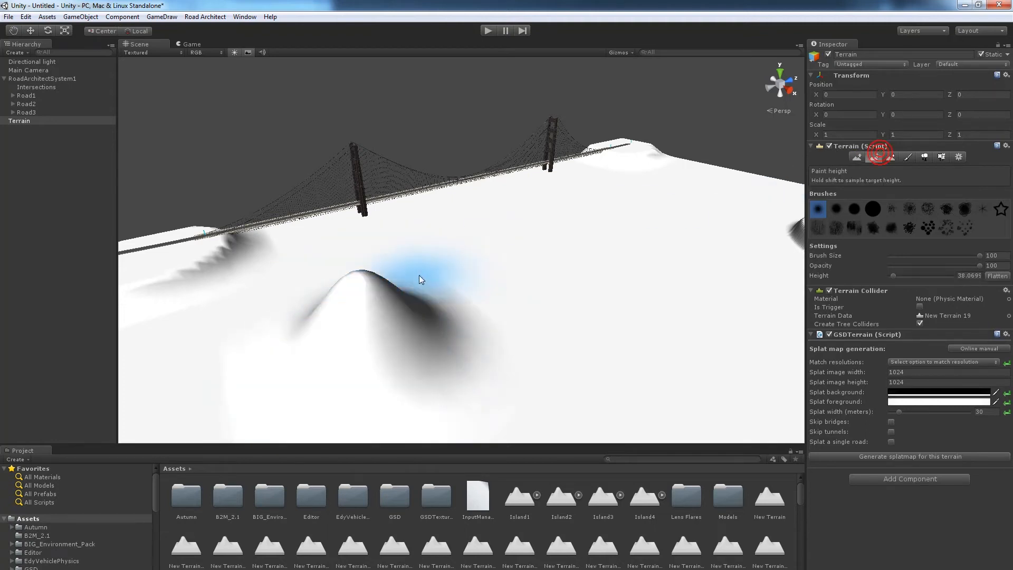
pyautogui.click(355, 284)
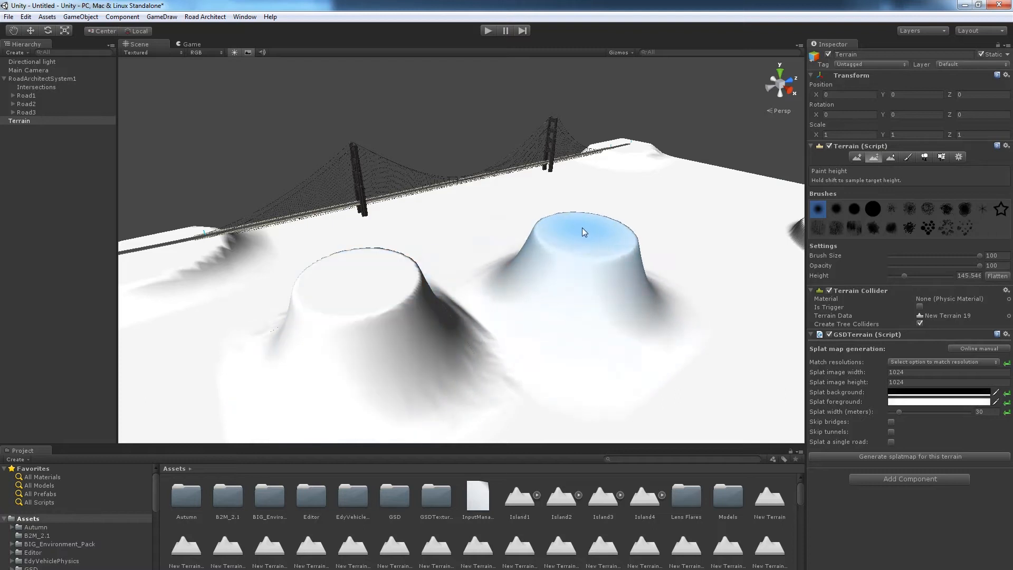
pyautogui.click(42, 78)
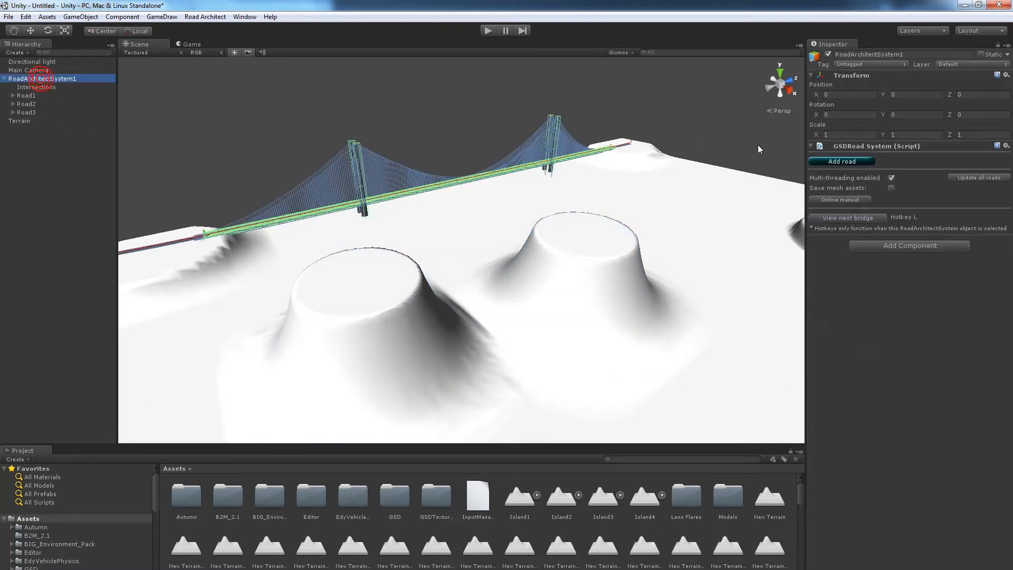
# Step: Add Road4 and place its nodes across the two plateaus over the valley
pyautogui.click(26, 120)
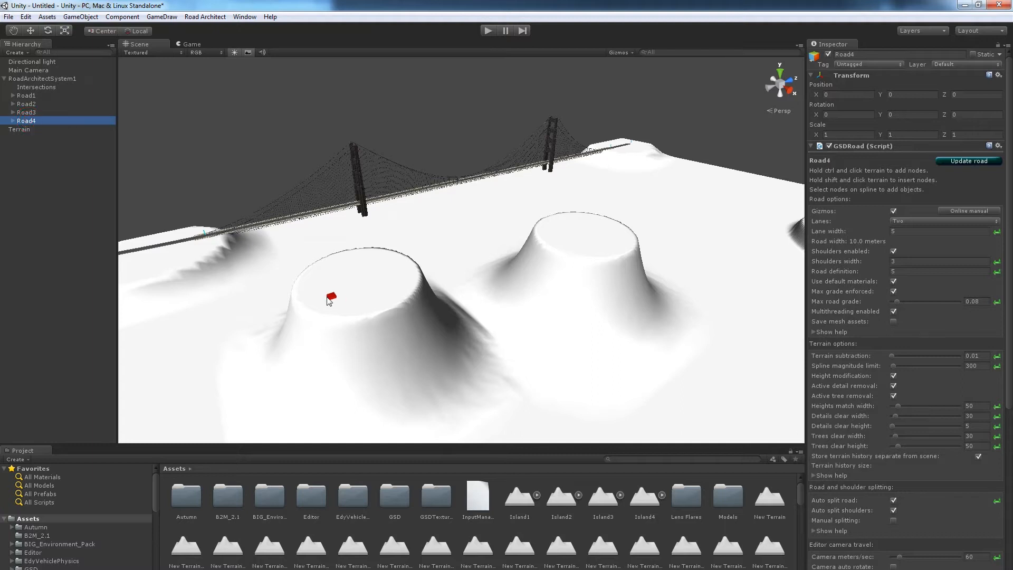
pyautogui.click(407, 264)
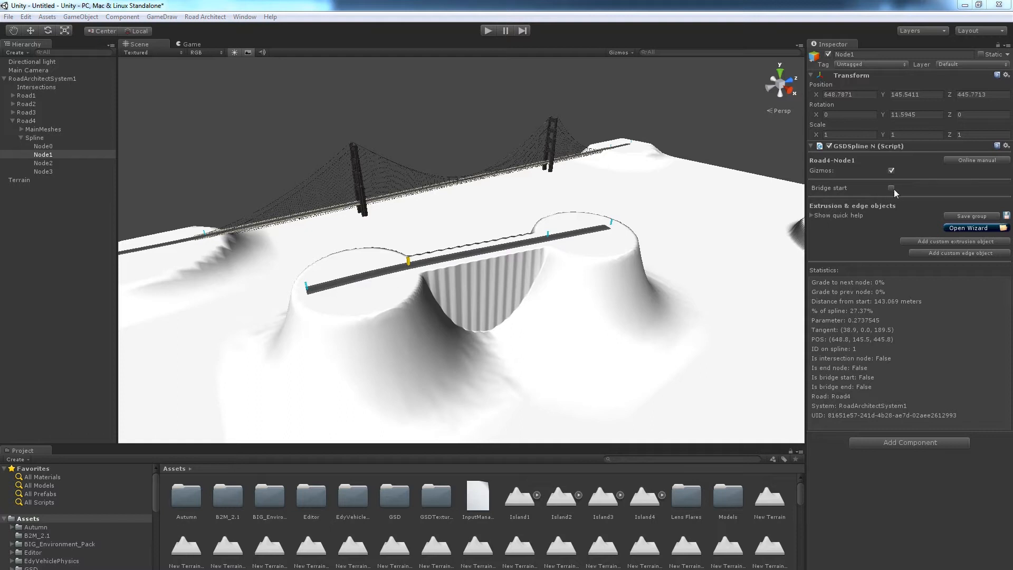
# Step: Mark Road4's Node1 as bridge start and Node2 as bridge end, then bring up the bridge wizard
pyautogui.click(44, 162)
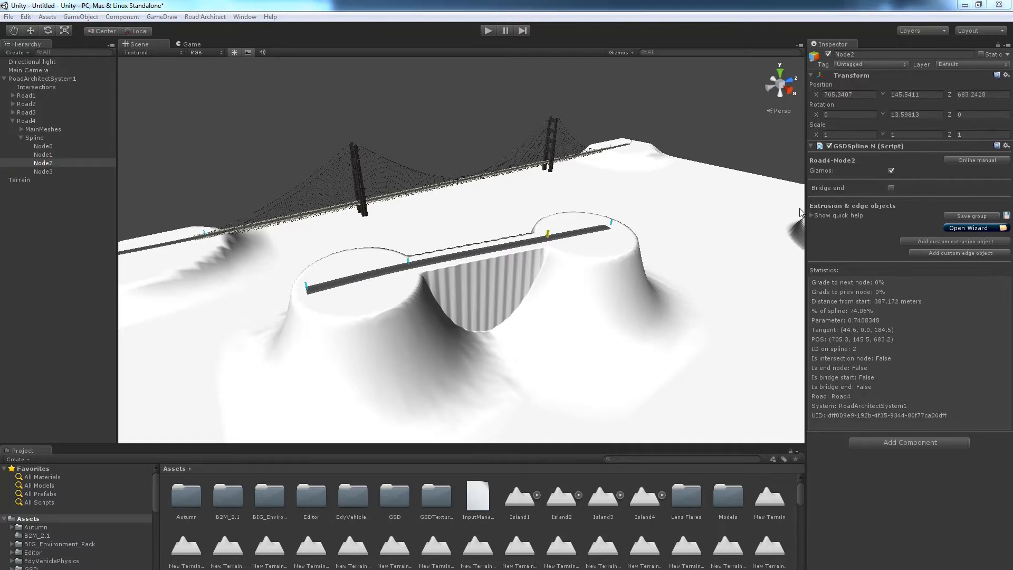
pyautogui.click(891, 188)
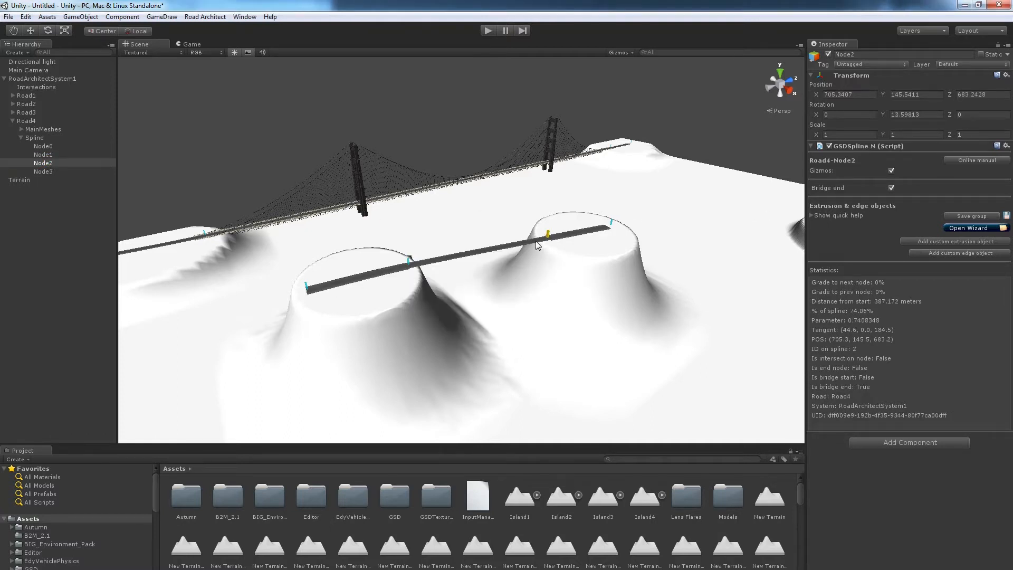
pyautogui.moveTo(534, 269)
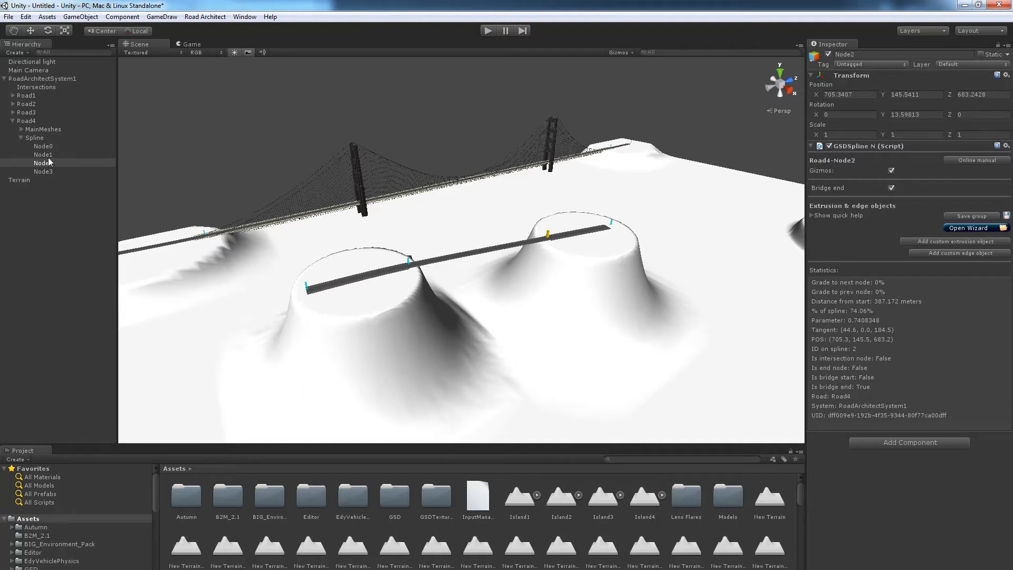
pyautogui.click(42, 154)
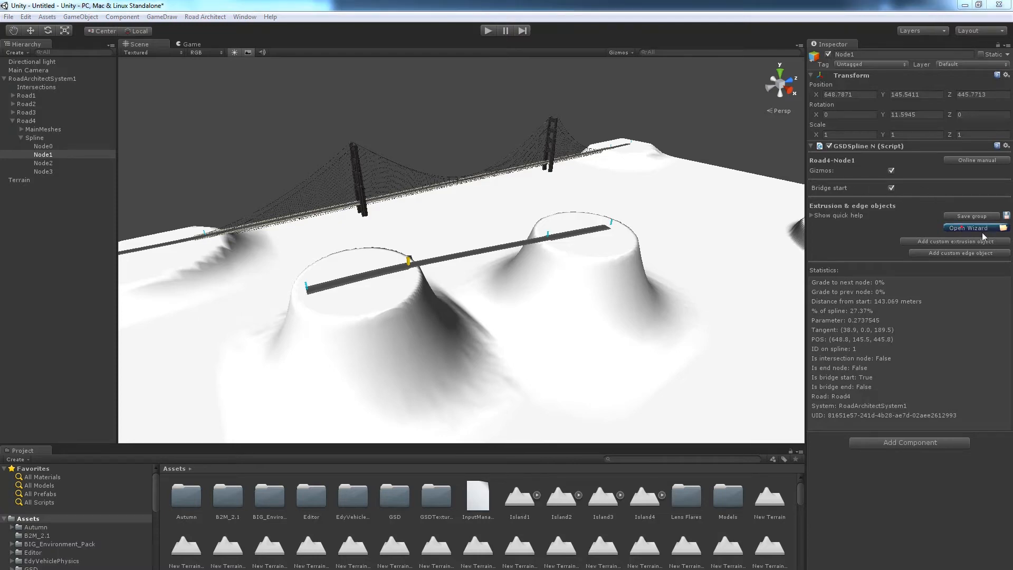
pyautogui.click(967, 228)
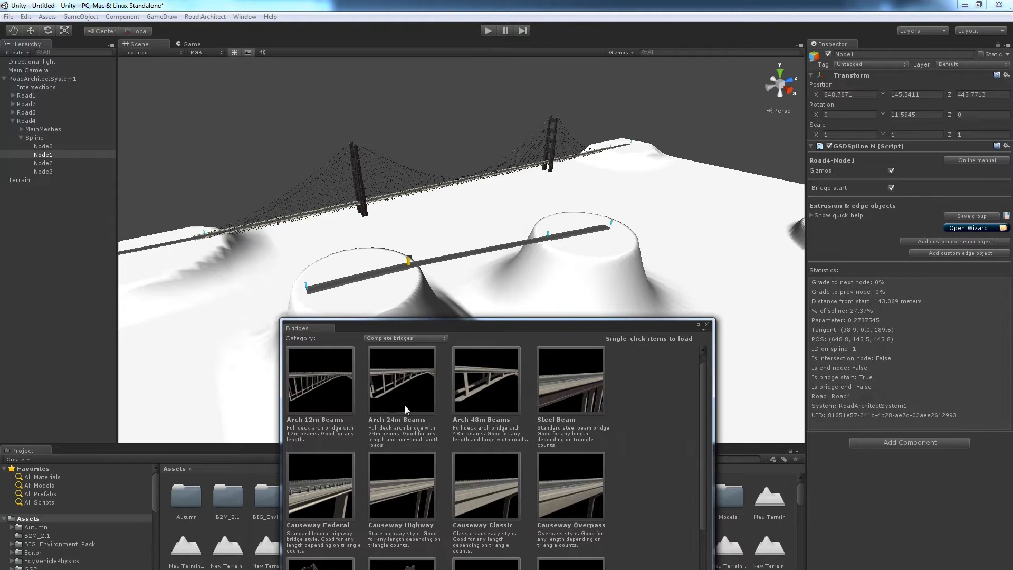
pyautogui.moveTo(310, 405)
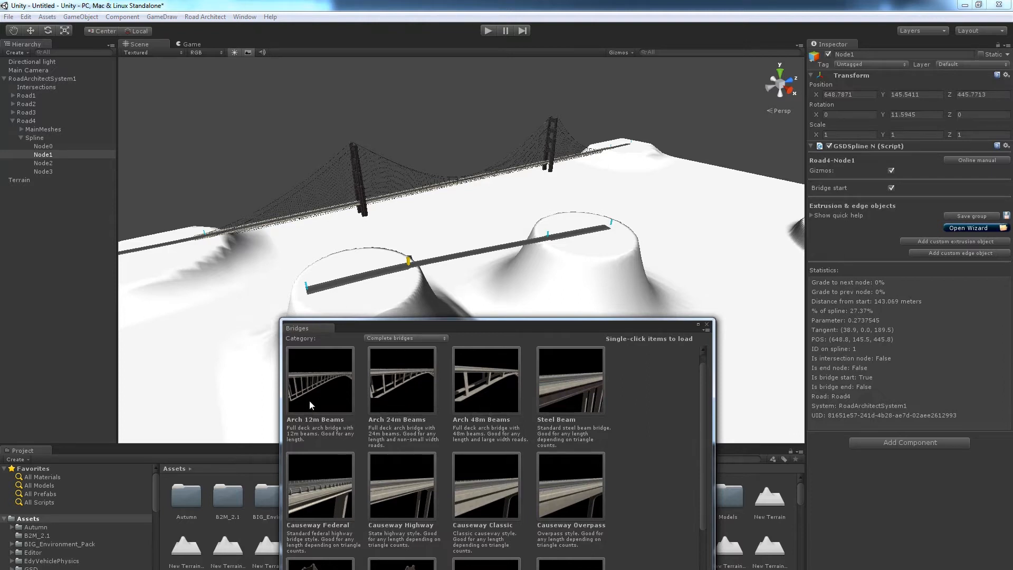
pyautogui.moveTo(388, 407)
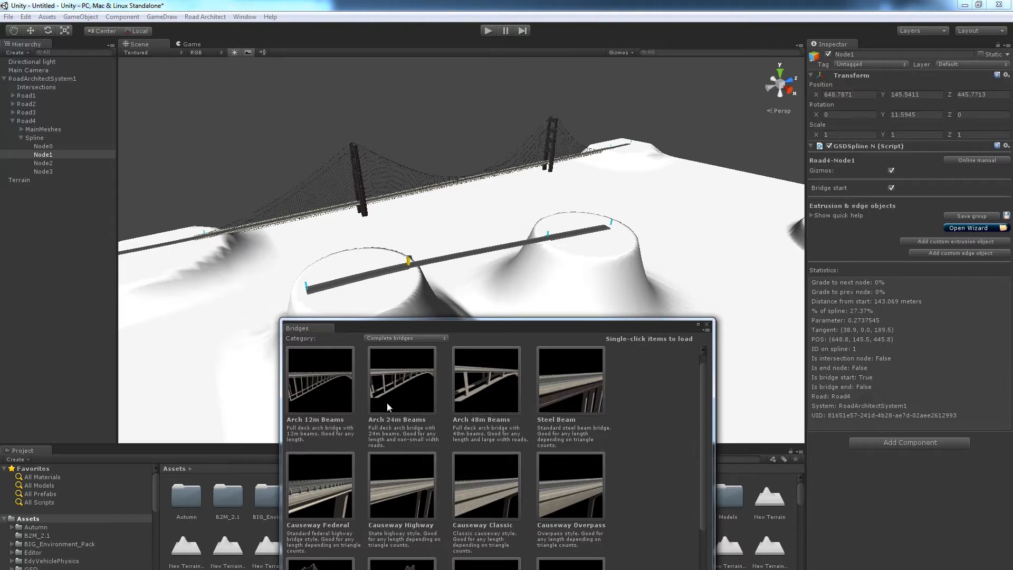
pyautogui.moveTo(485, 413)
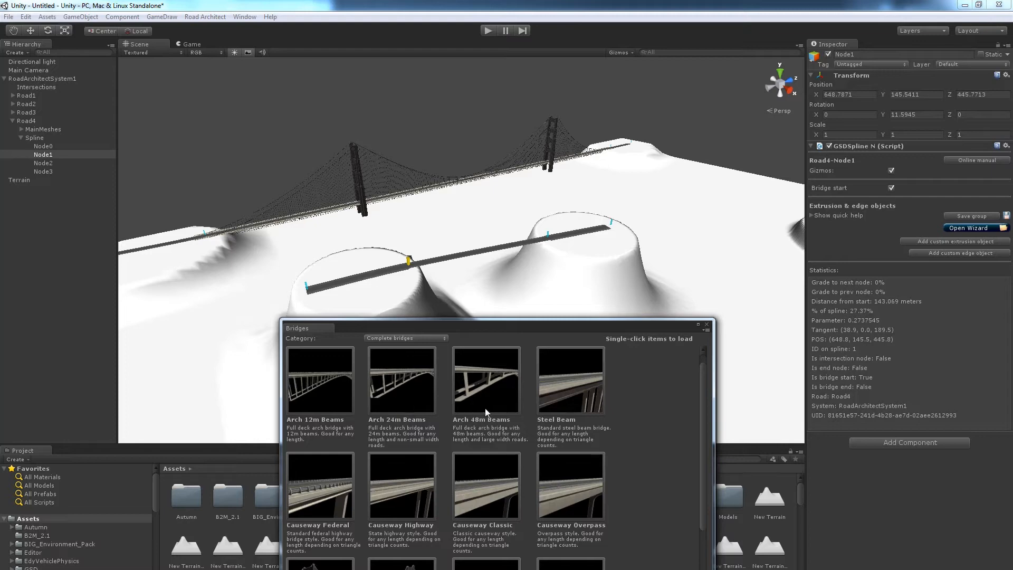
pyautogui.moveTo(329, 408)
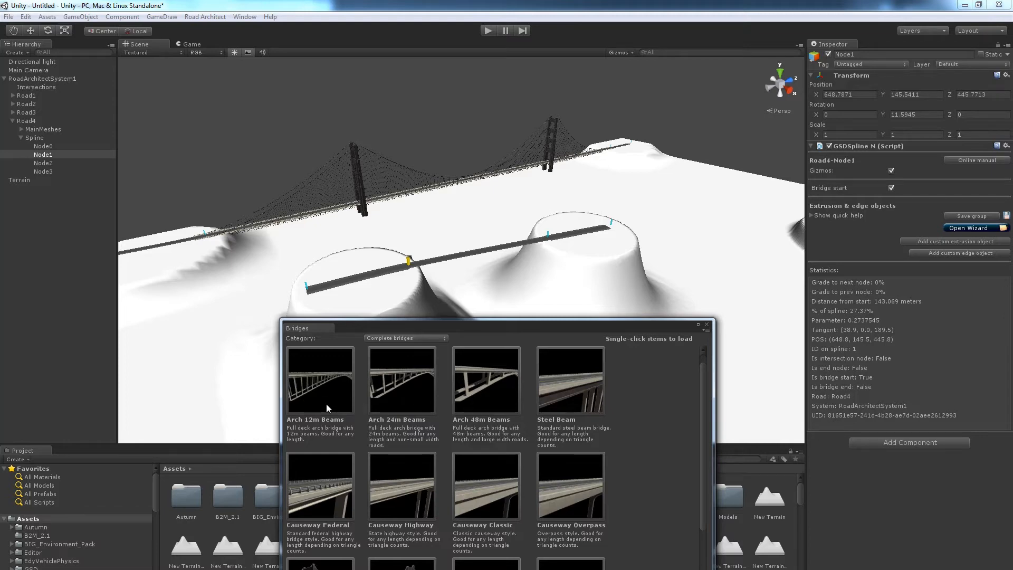
# Step: Apply the Arch 12m Beams preset to Road4's valley section
pyautogui.click(320, 380)
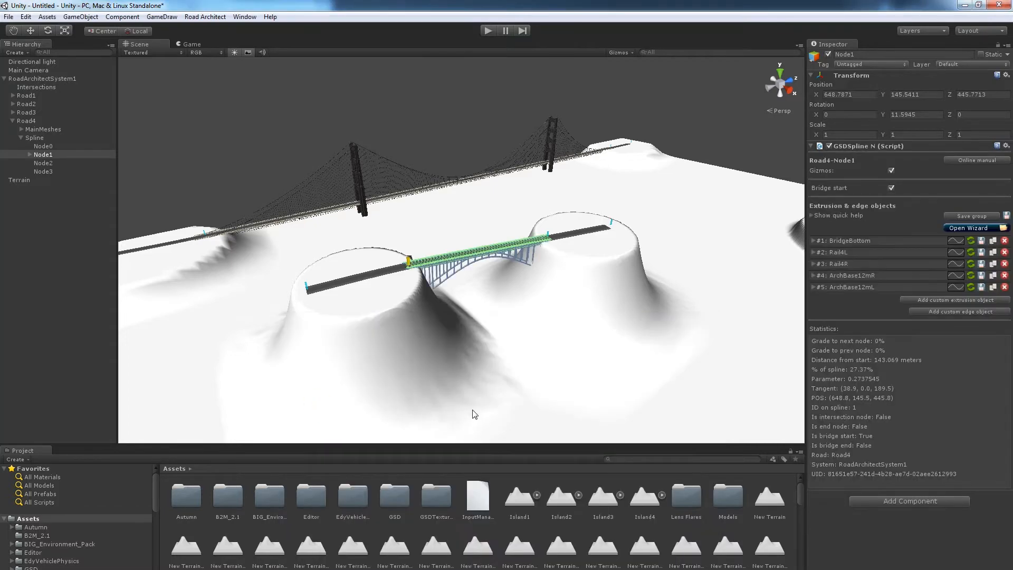
# Step: Inspect the arch bridge via the Terrain settings view, then select Road3's Node1 listing its suspension parts
pyautogui.click(19, 180)
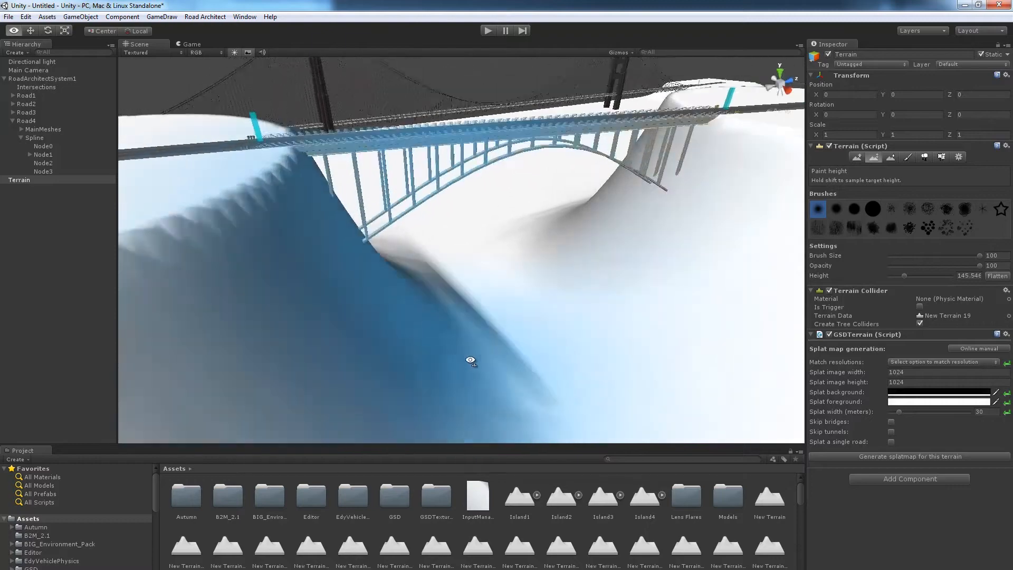
pyautogui.click(955, 156)
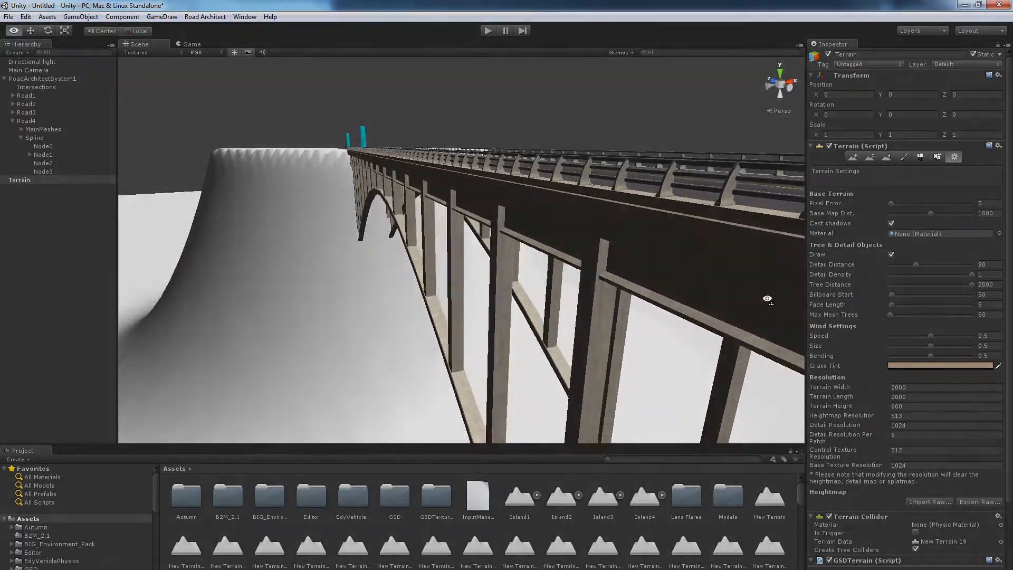
pyautogui.click(44, 146)
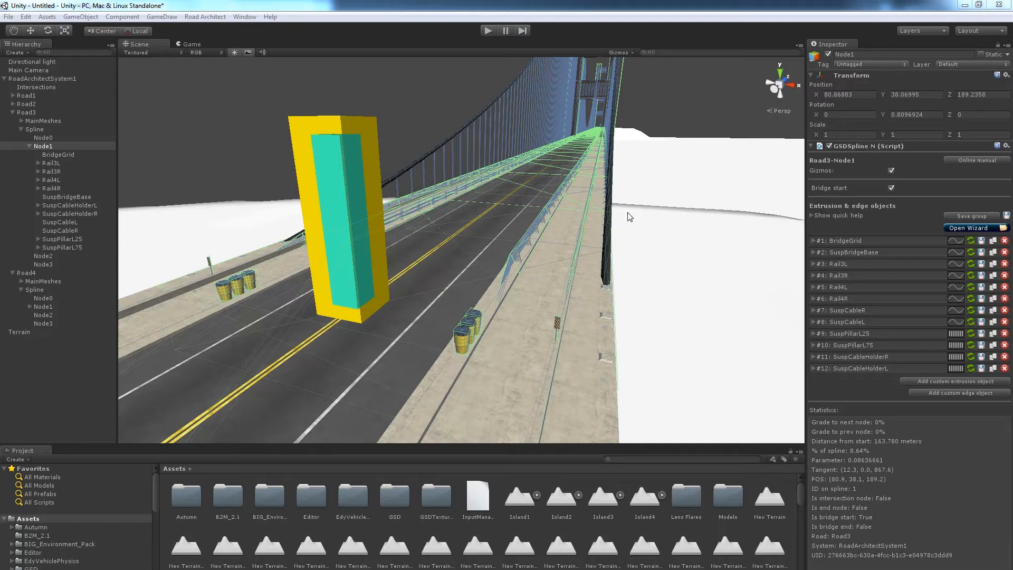
pyautogui.moveTo(561, 246)
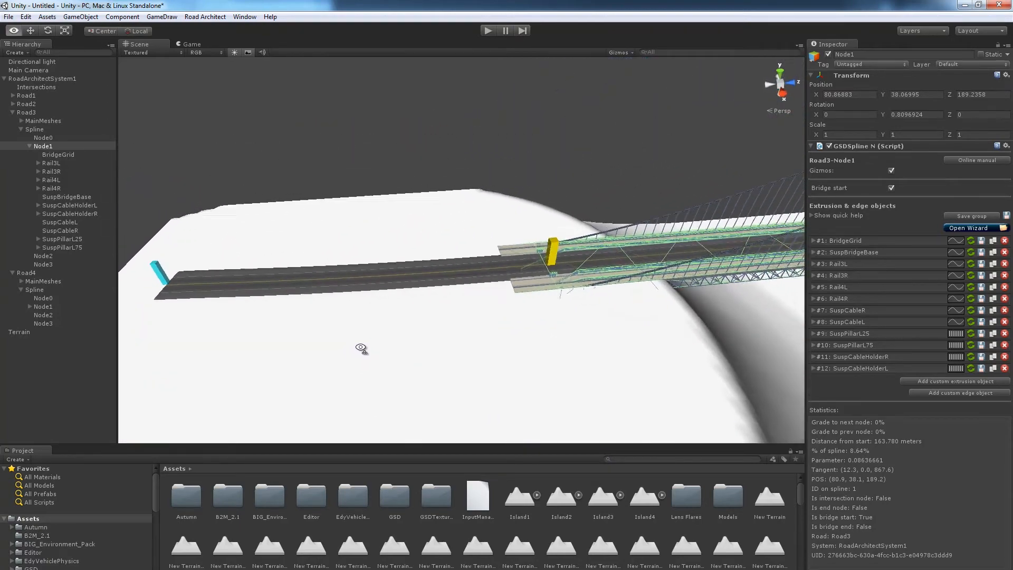
# Step: Copy Node0's X position and review Road3's nodes Node1 through Node3
pyautogui.click(43, 137)
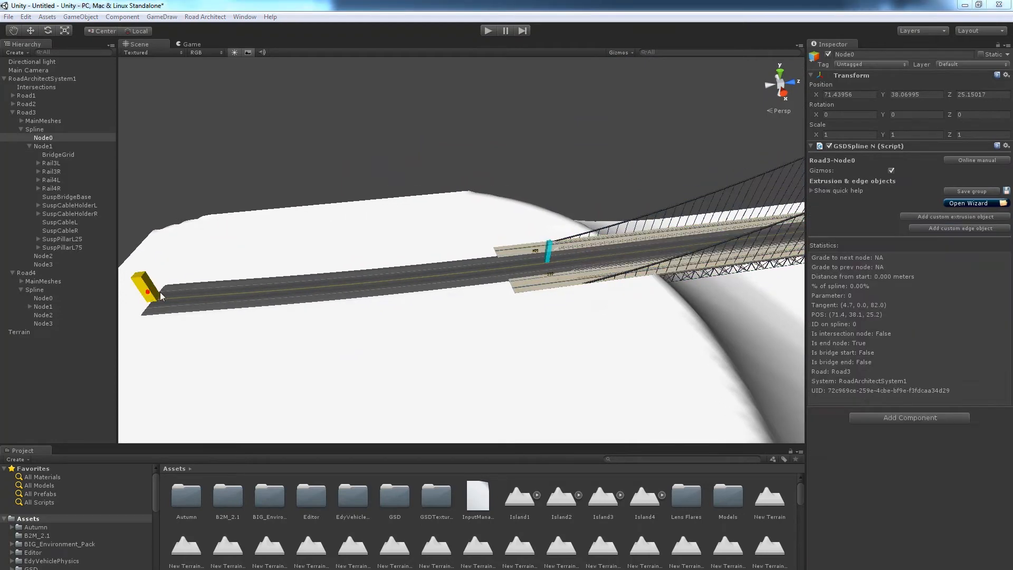
pyautogui.moveTo(350, 300)
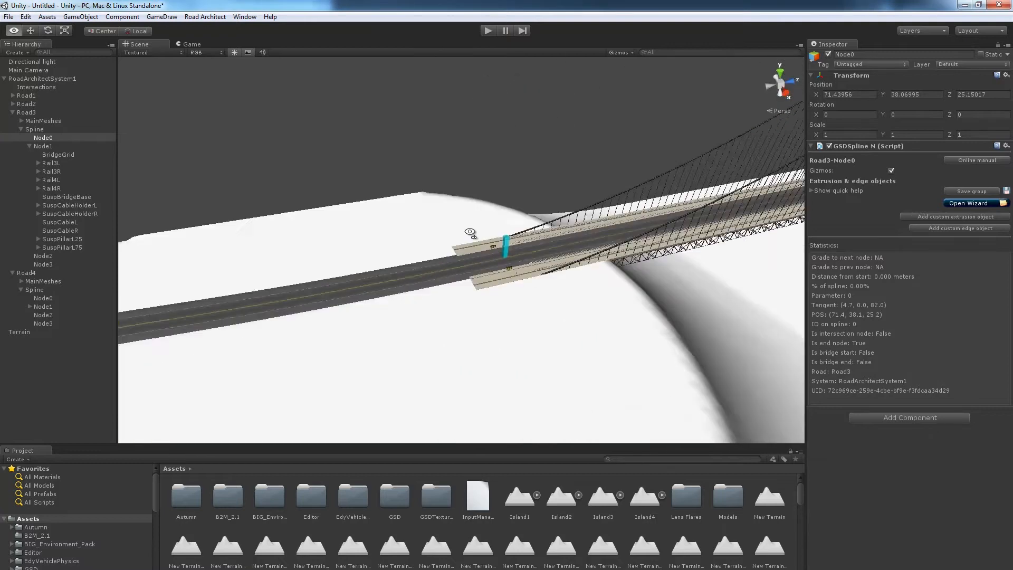
pyautogui.tripleClick(844, 94)
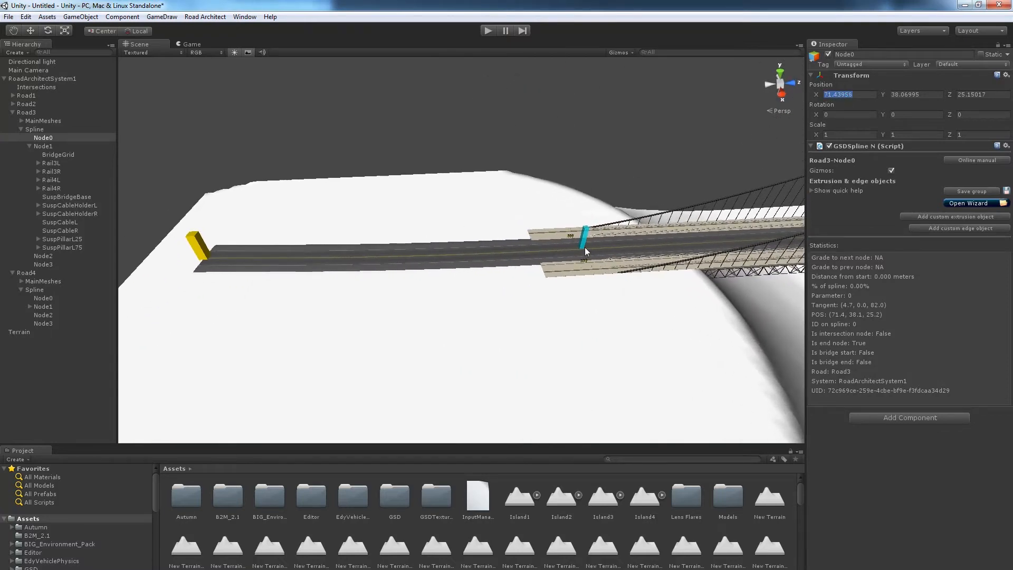
pyautogui.moveTo(584, 249)
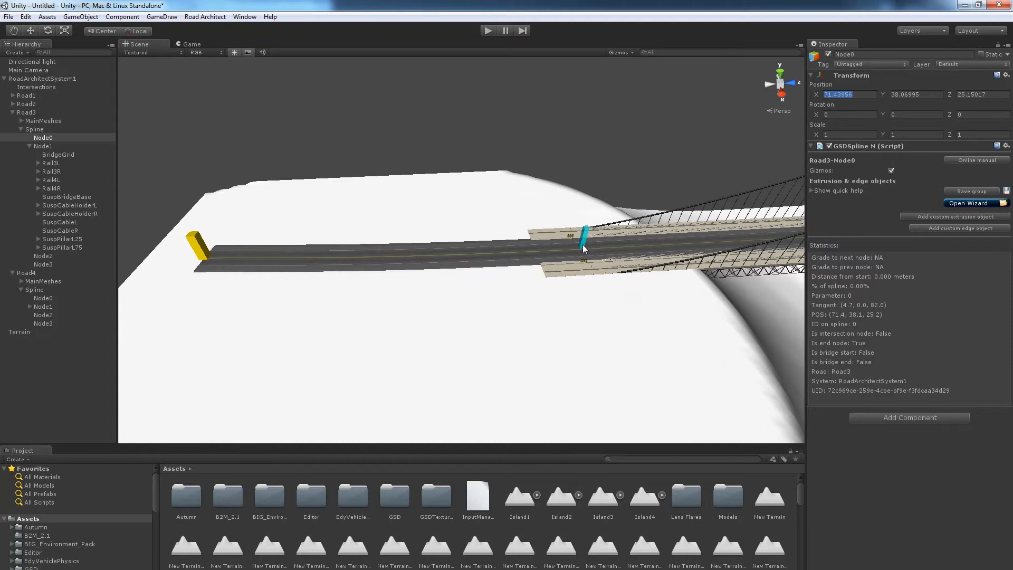
pyautogui.click(43, 146)
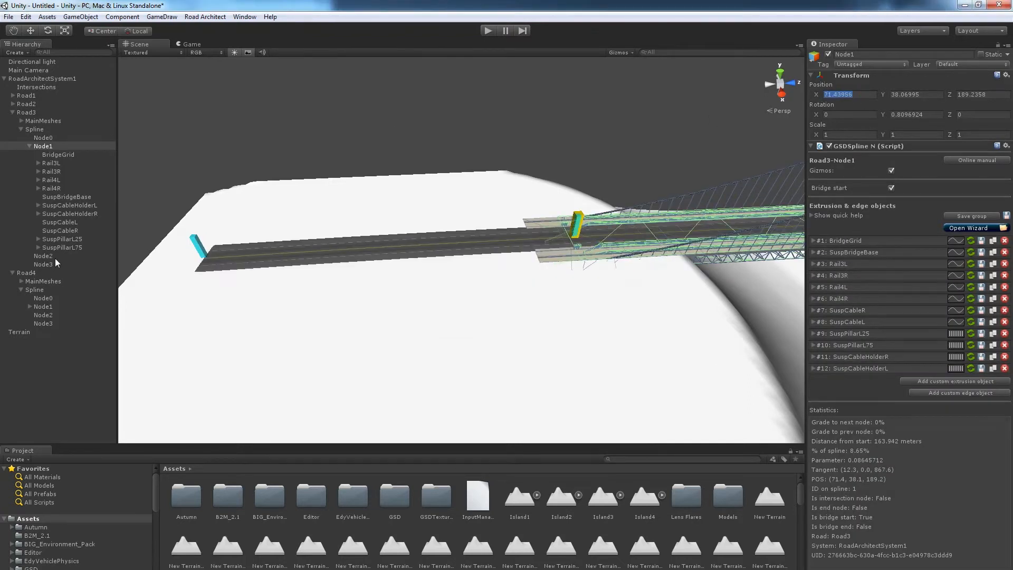
pyautogui.click(43, 255)
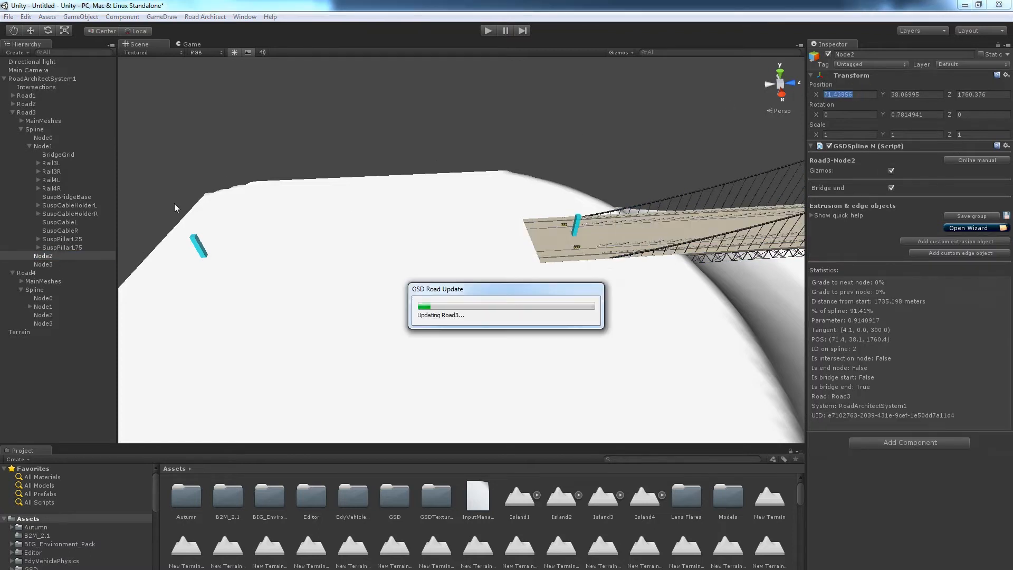
pyautogui.click(43, 264)
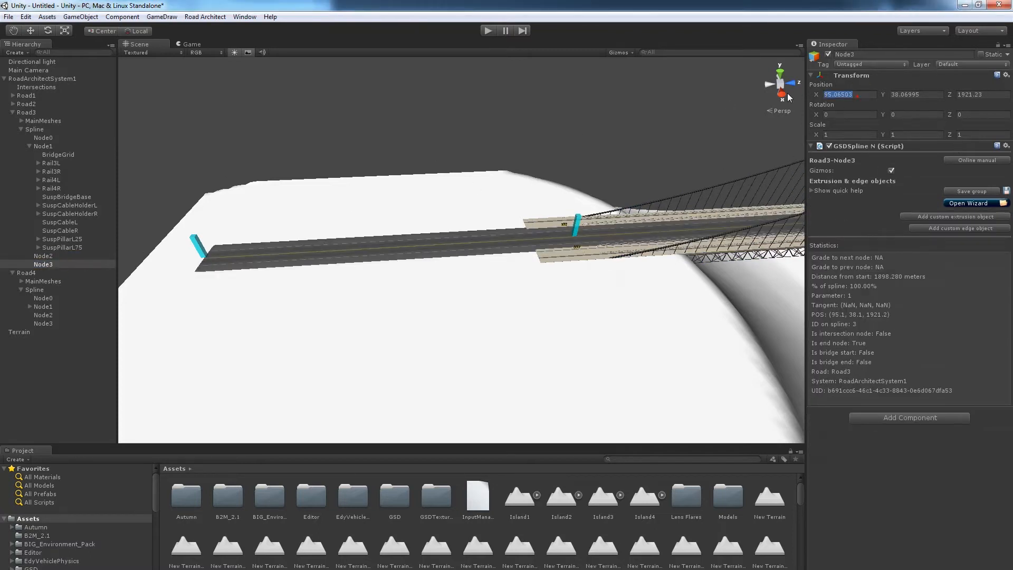
# Step: Check Node1's Y position against Node0 and Node3, then settle on bridge-start Node1
pyautogui.click(43, 145)
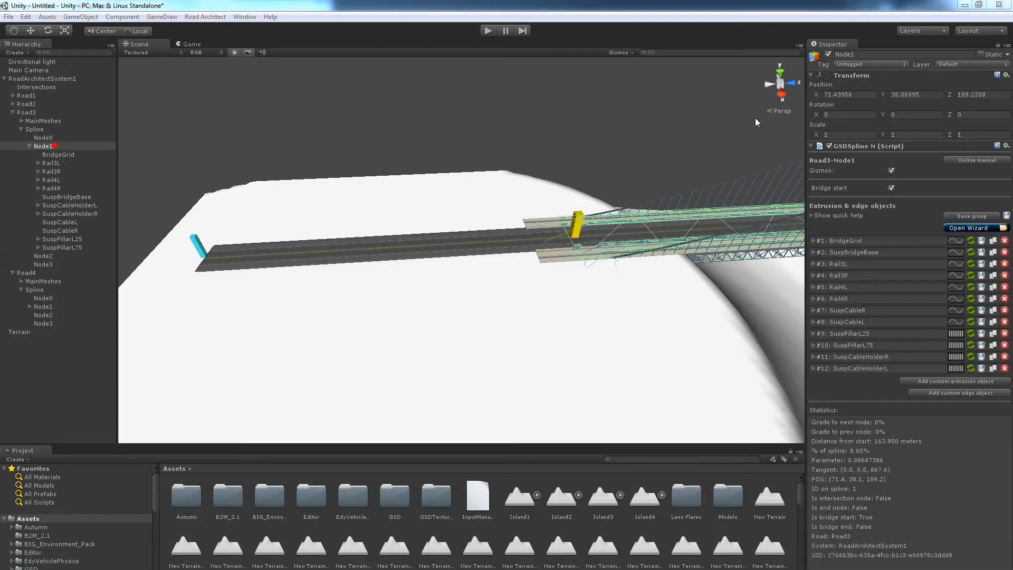
pyautogui.tripleClick(913, 94)
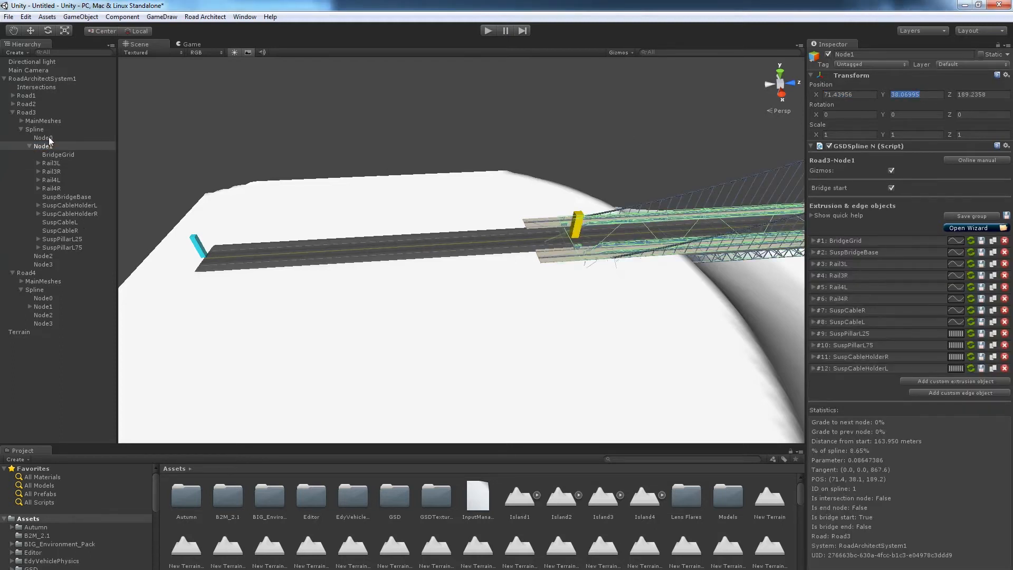
pyautogui.click(42, 137)
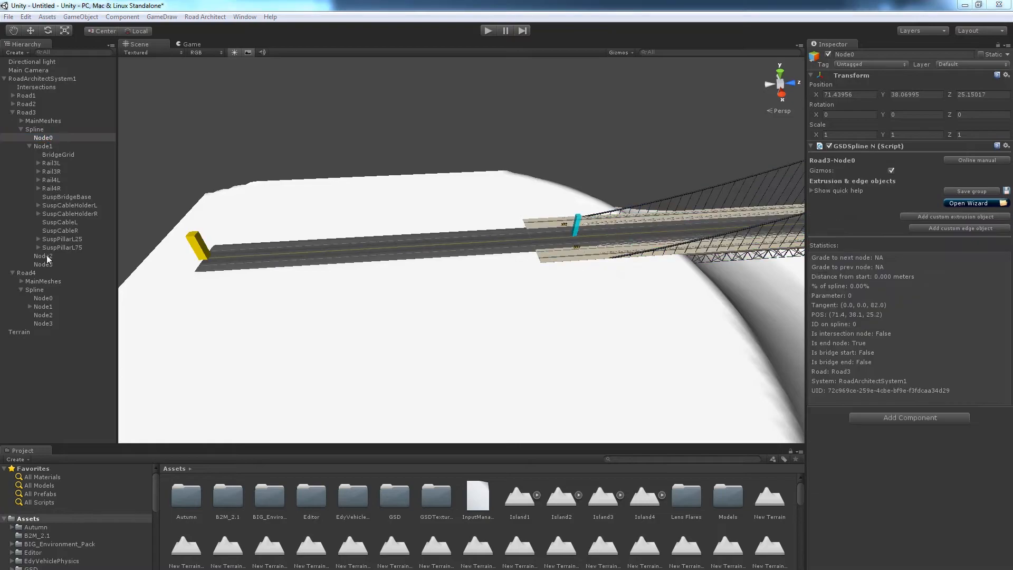
pyautogui.click(43, 264)
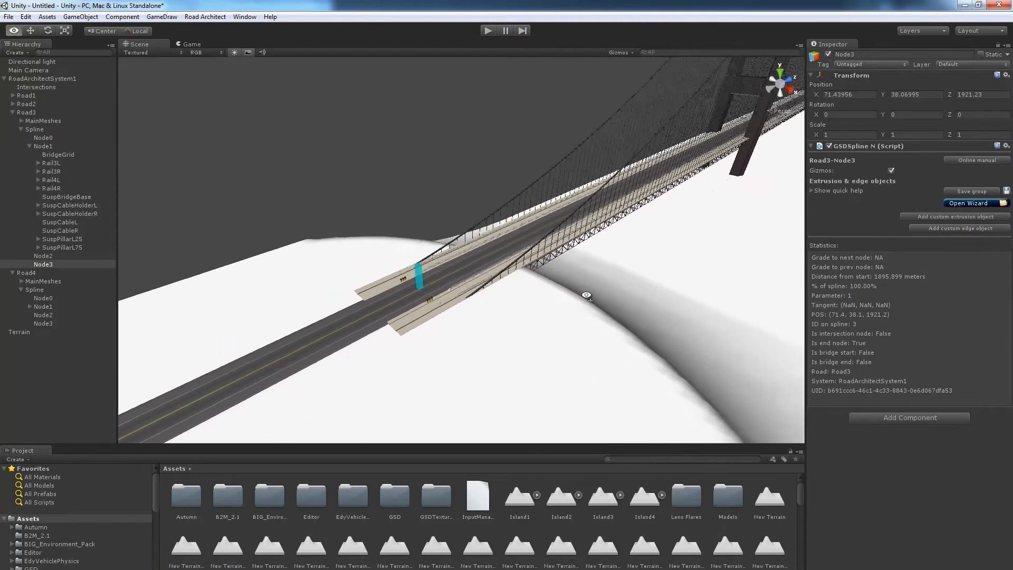
pyautogui.click(43, 145)
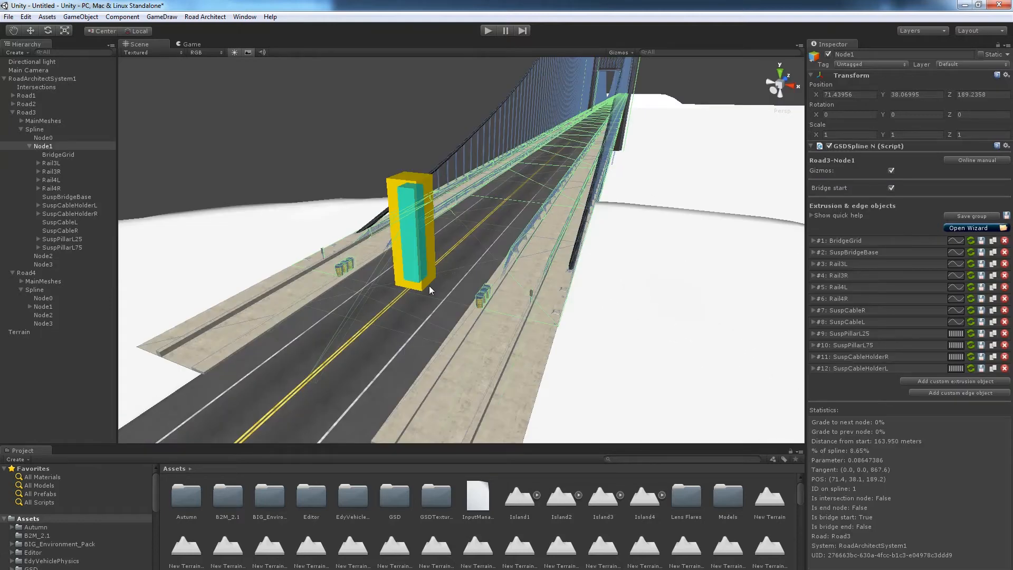
pyautogui.moveTo(847, 231)
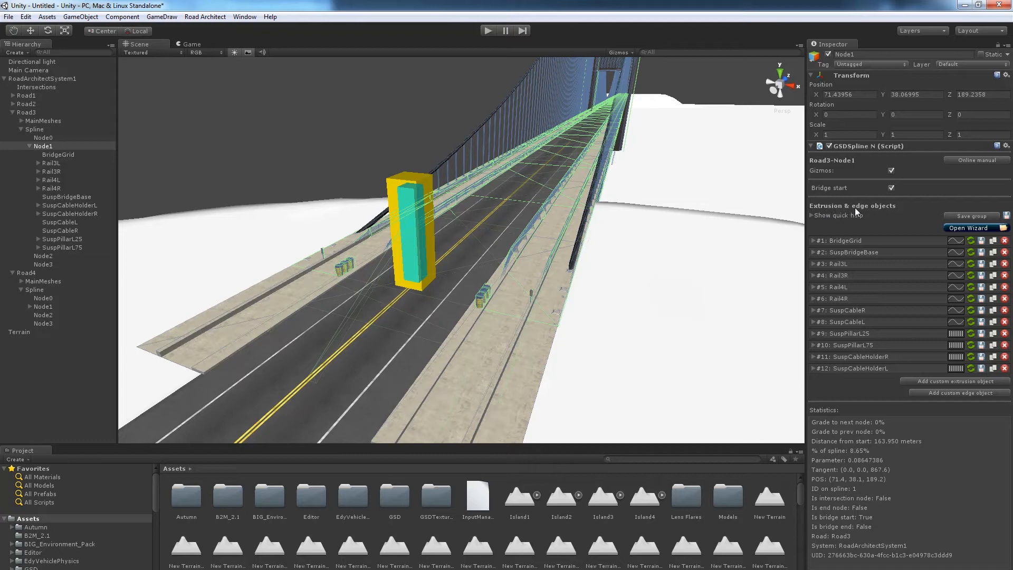
pyautogui.moveTo(843, 289)
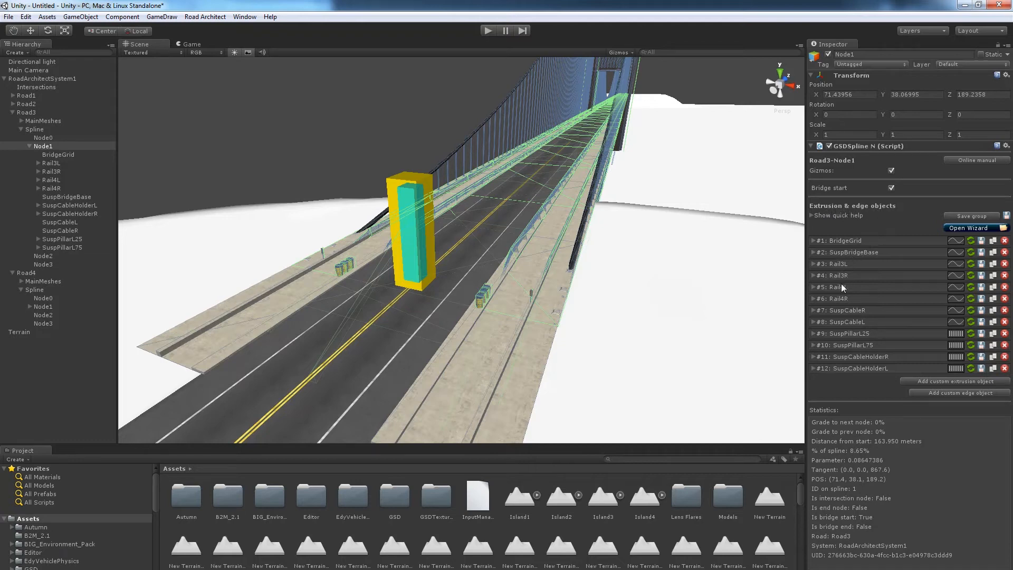
pyautogui.moveTo(932, 279)
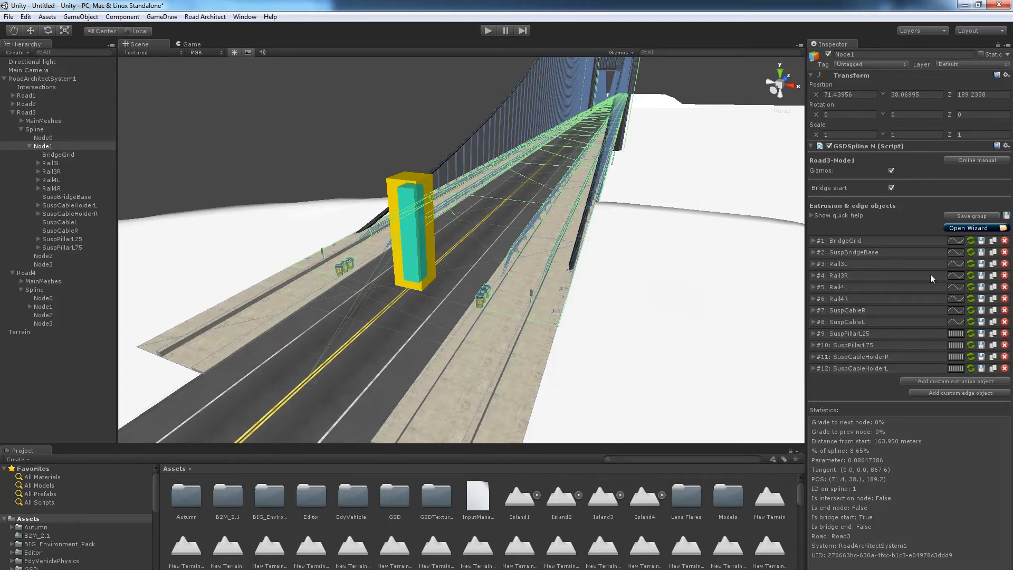
pyautogui.moveTo(941, 366)
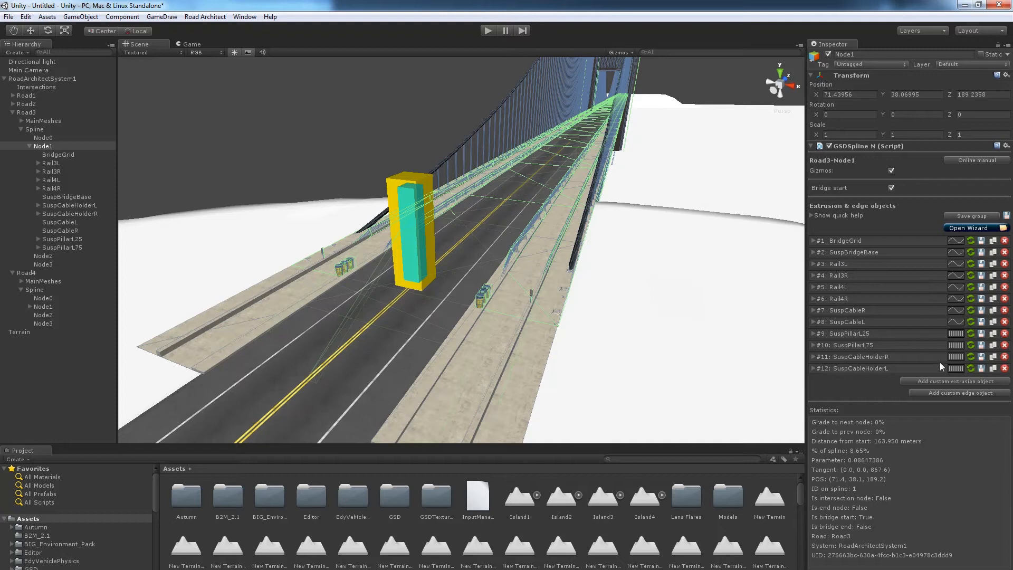
pyautogui.moveTo(719, 277)
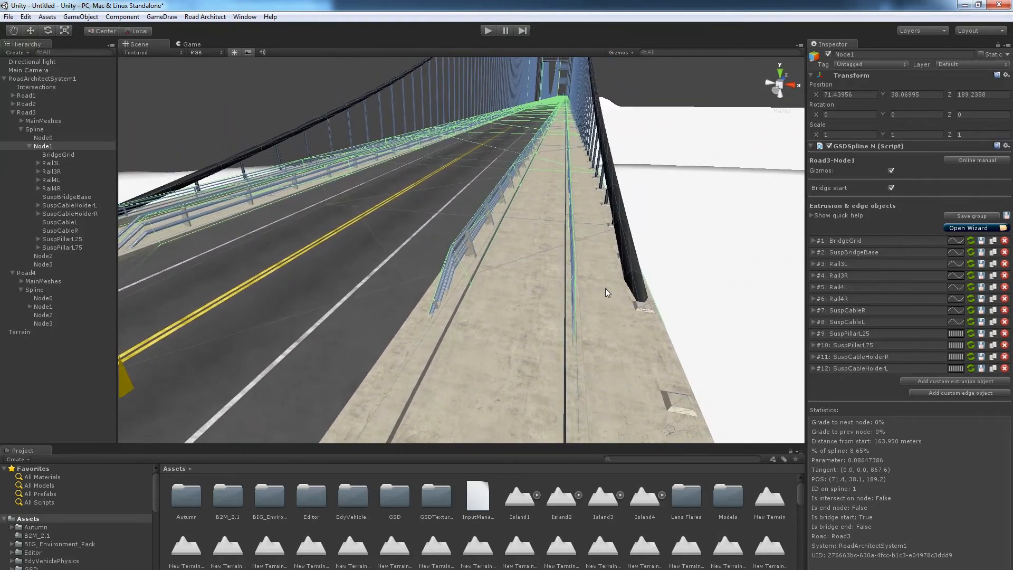
# Step: Show the SuspBridgeBase object's mesh and GSDConcrete2 material in the Inspector
pyautogui.click(65, 196)
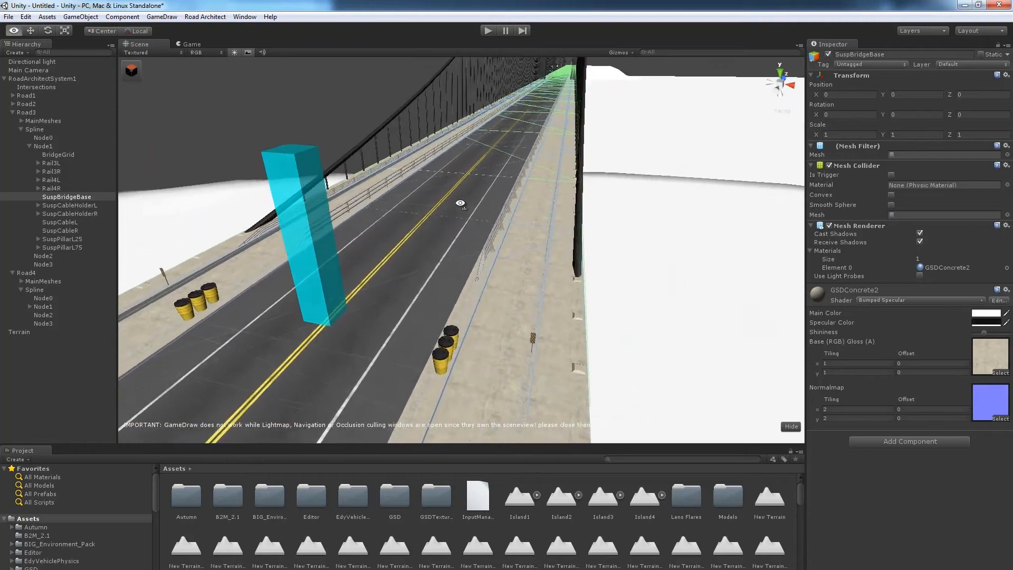
# Step: Enable Straight line stretch for Node1's #2 SuspBridgeBase extrusion
pyautogui.click(42, 145)
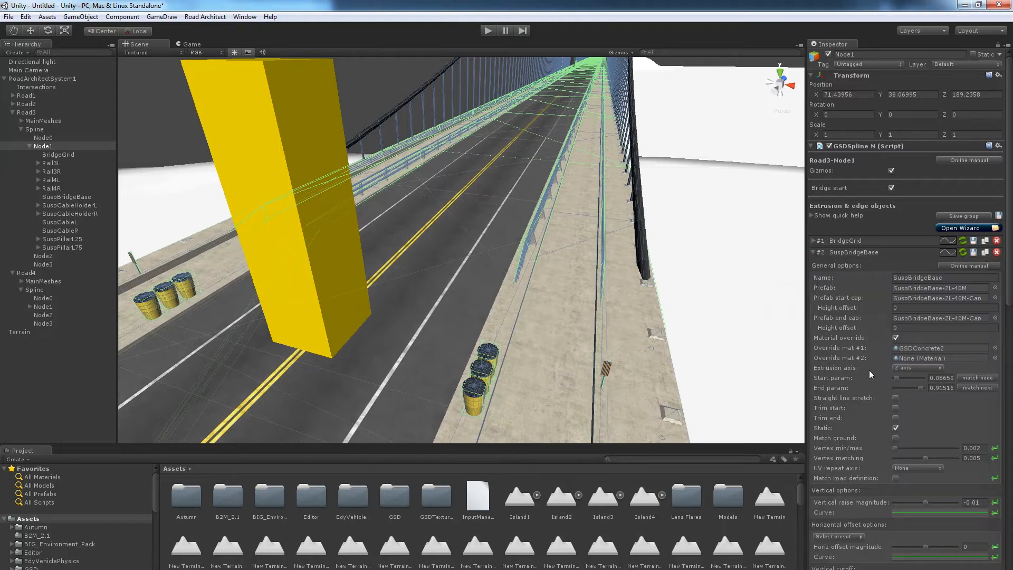
pyautogui.scroll(-3)
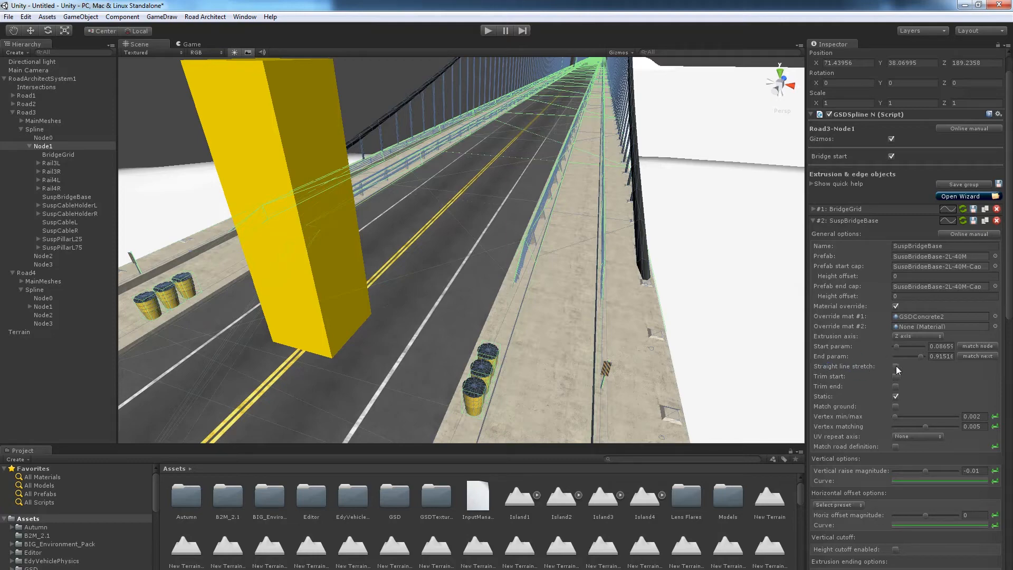
pyautogui.click(895, 369)
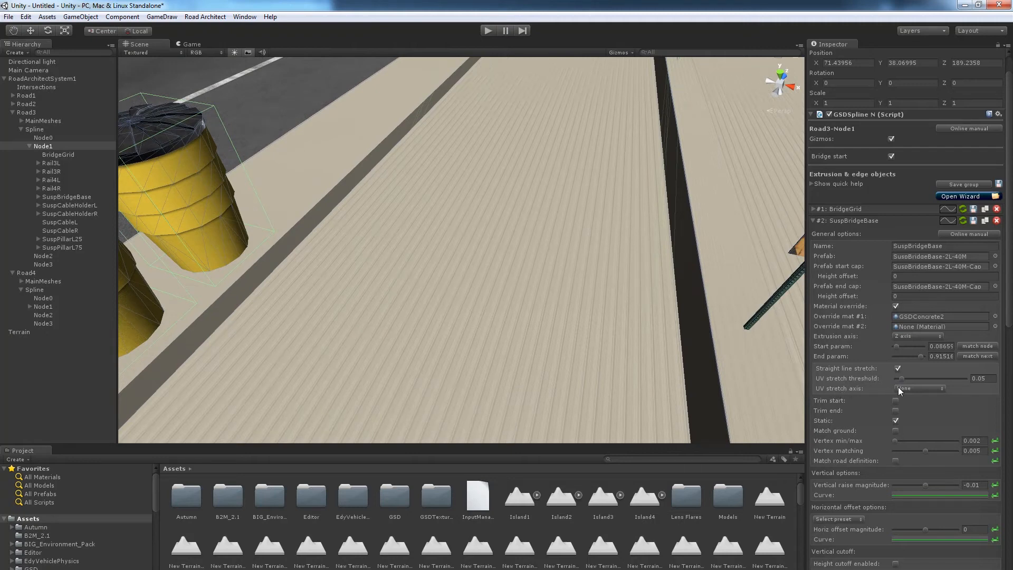
# Step: Set the SuspBridgeBase UV stretch axis to X axis
pyautogui.click(920, 387)
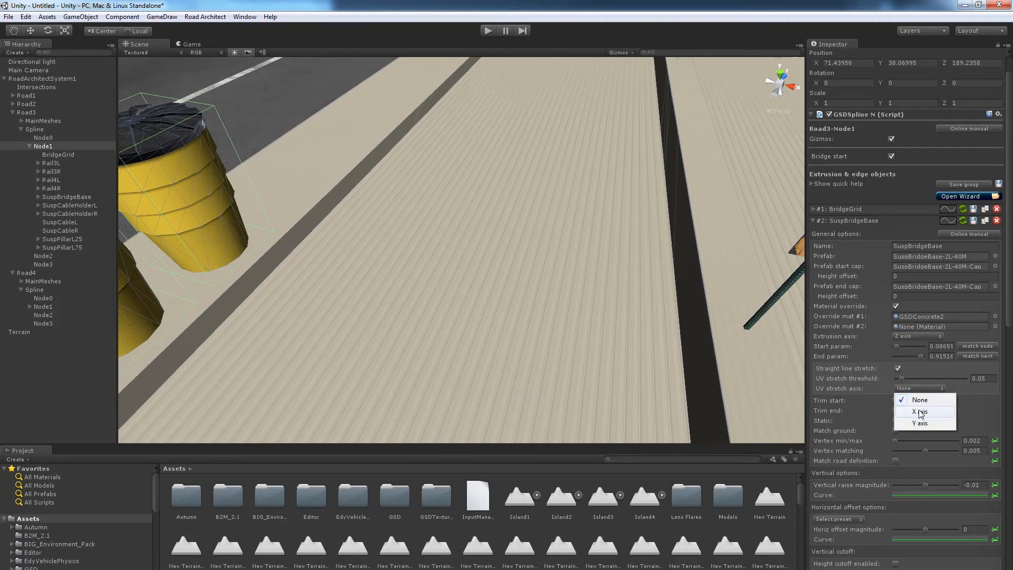
pyautogui.click(919, 412)
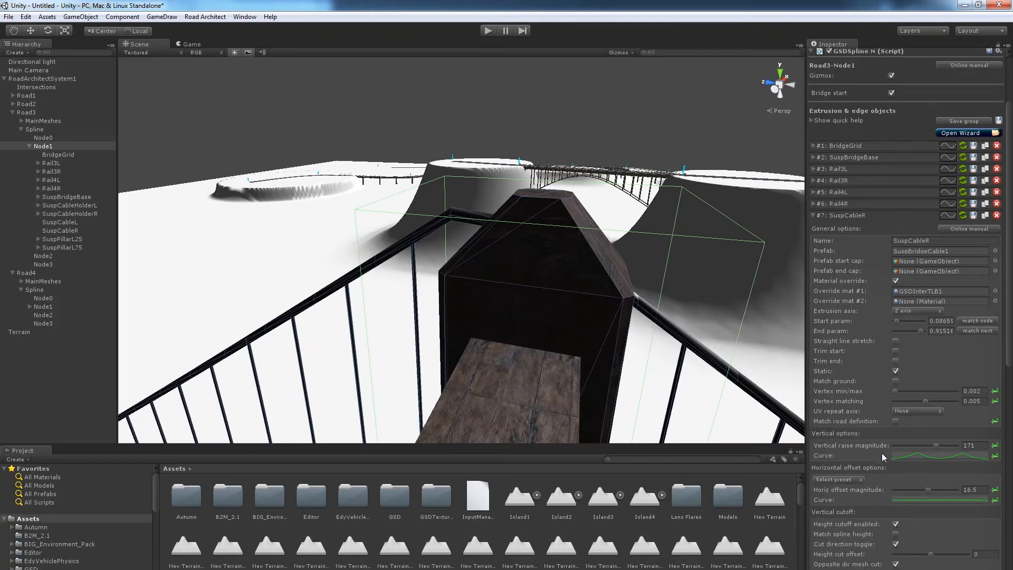
pyautogui.moveTo(899, 459)
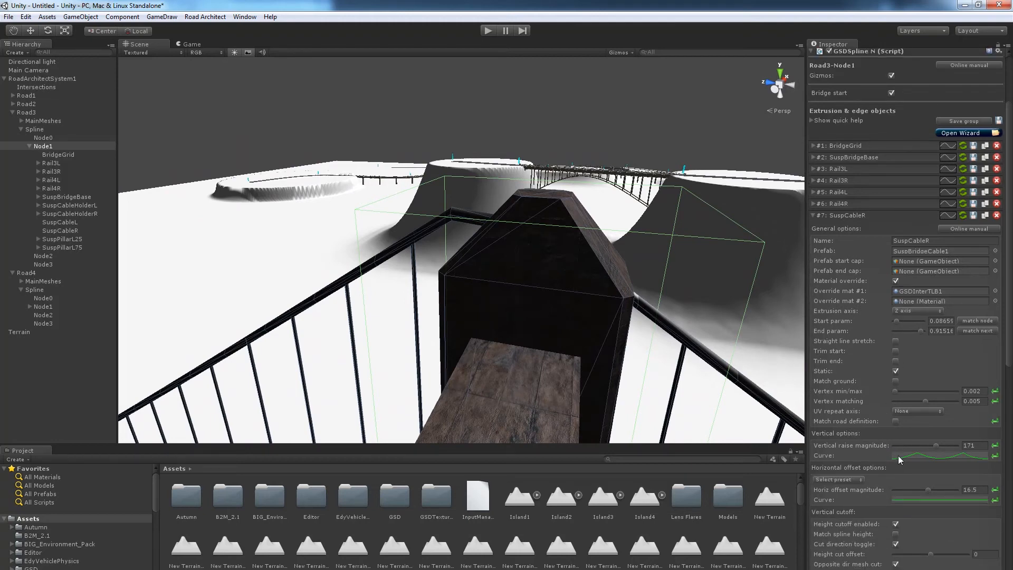
pyautogui.click(941, 454)
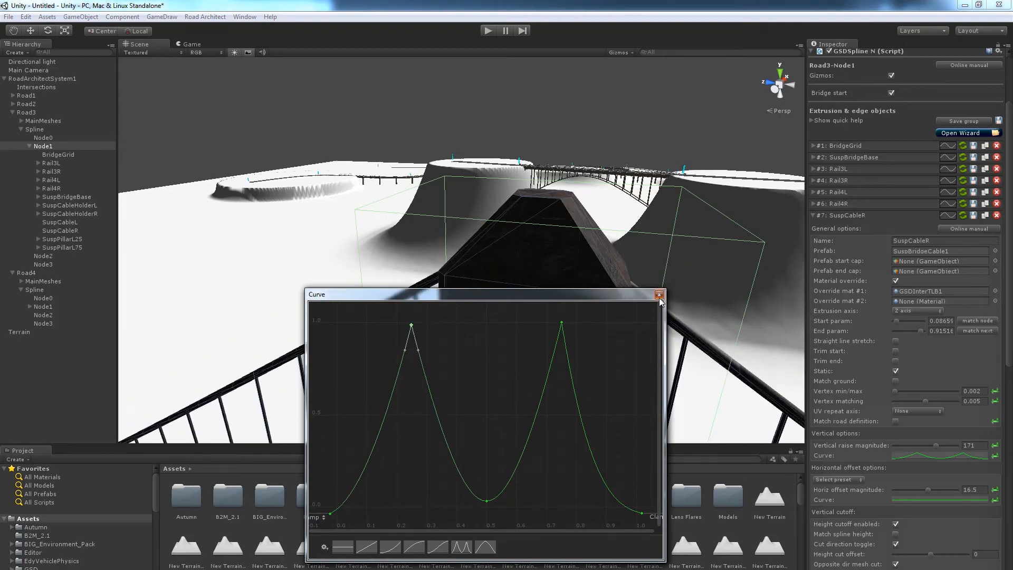
pyautogui.click(658, 295)
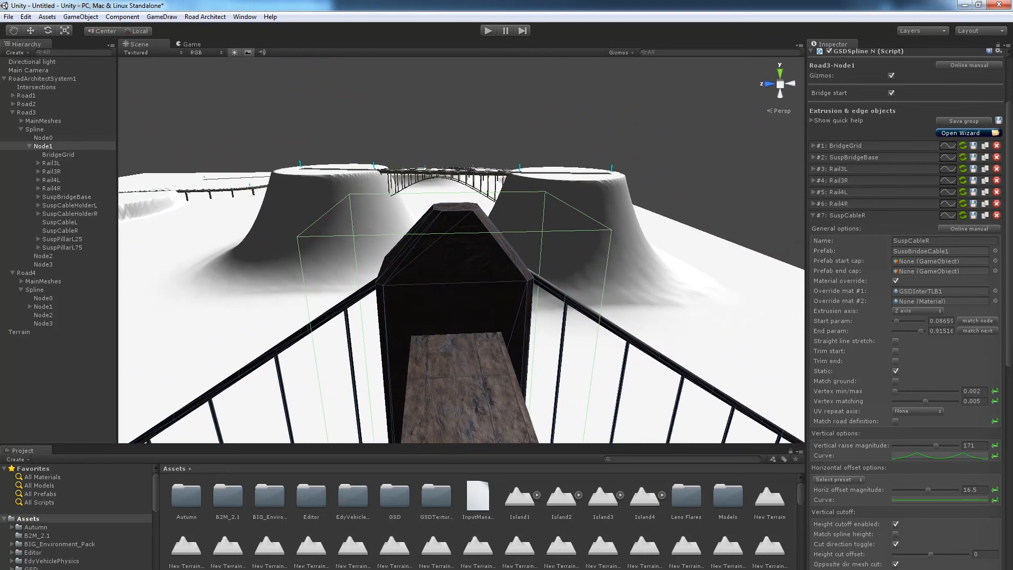
pyautogui.click(963, 446)
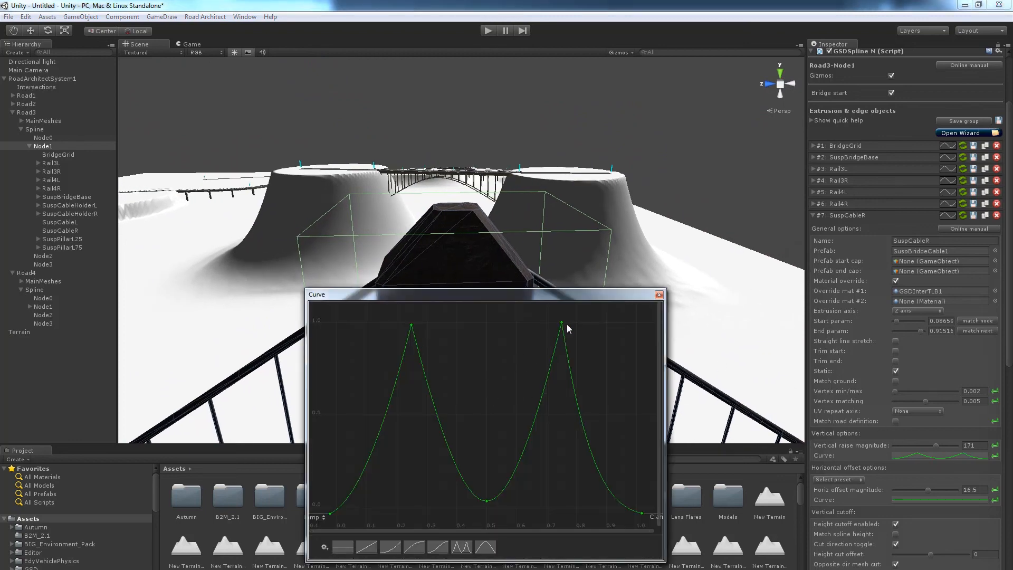
pyautogui.click(658, 294)
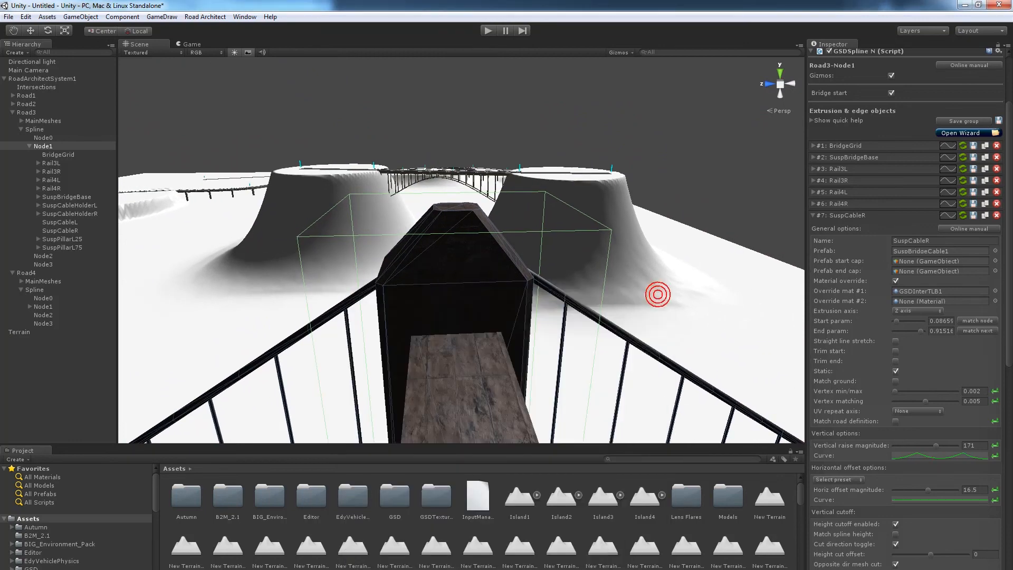